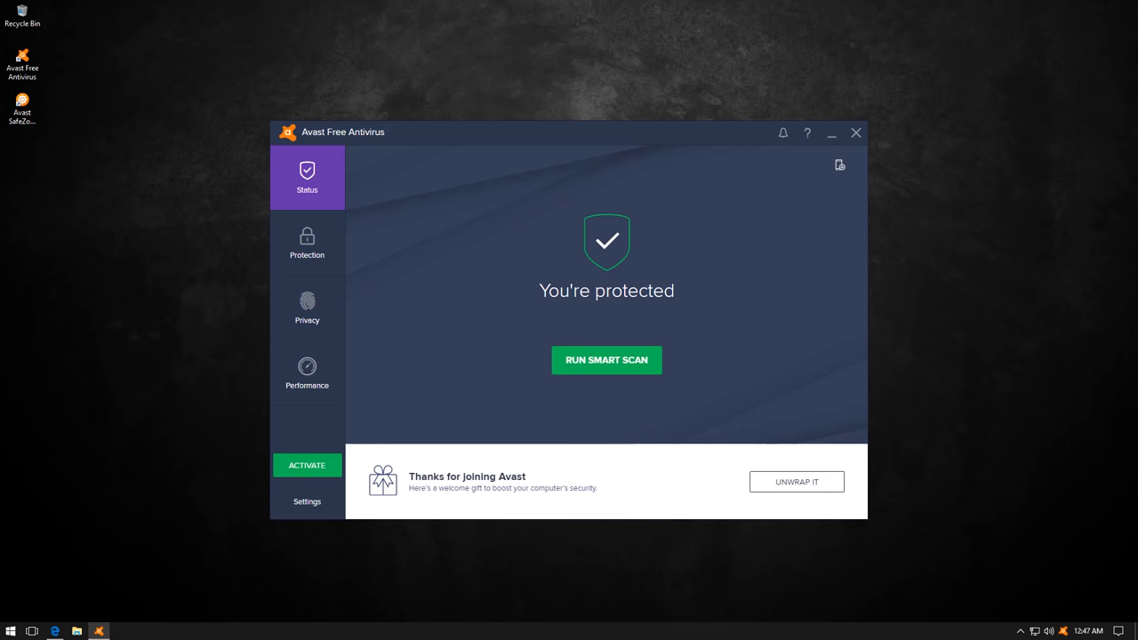
Step: Check Avast's virus definition update status in settings, then return to the status screen
{"action": "left_click", "coordinate": [306, 501]}
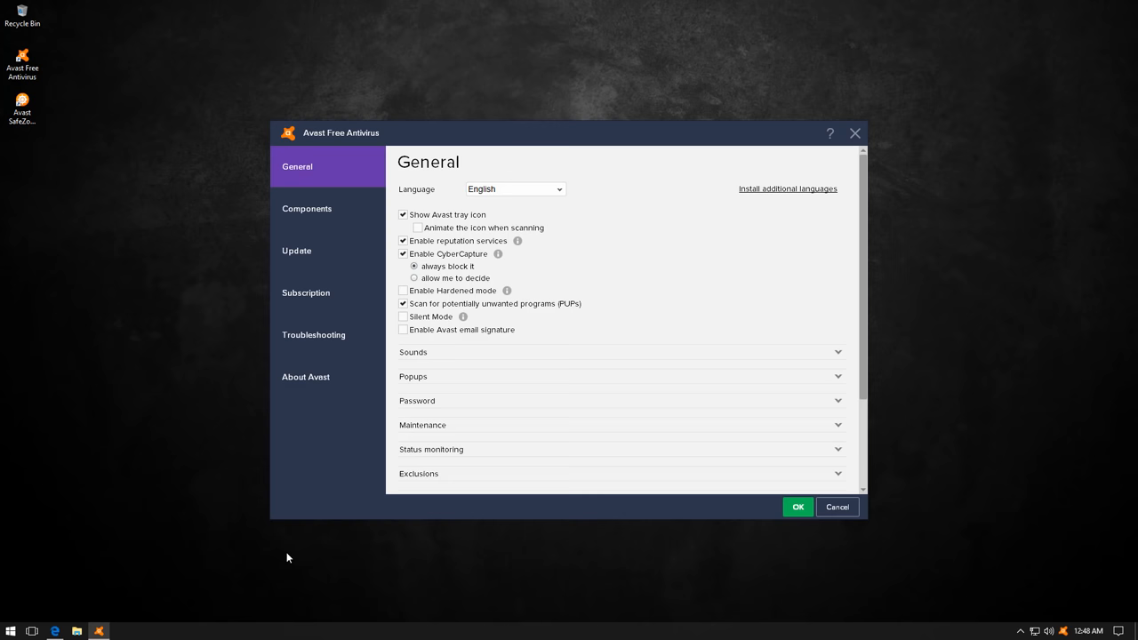
{"action": "left_click", "coordinate": [296, 251]}
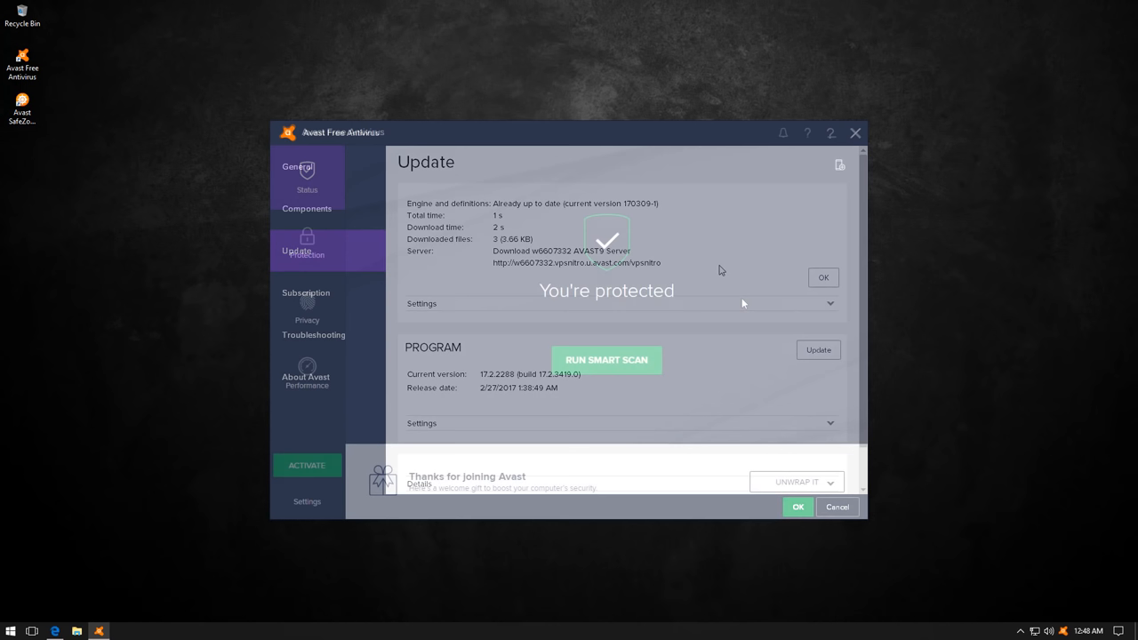
{"action": "left_click", "coordinate": [822, 277]}
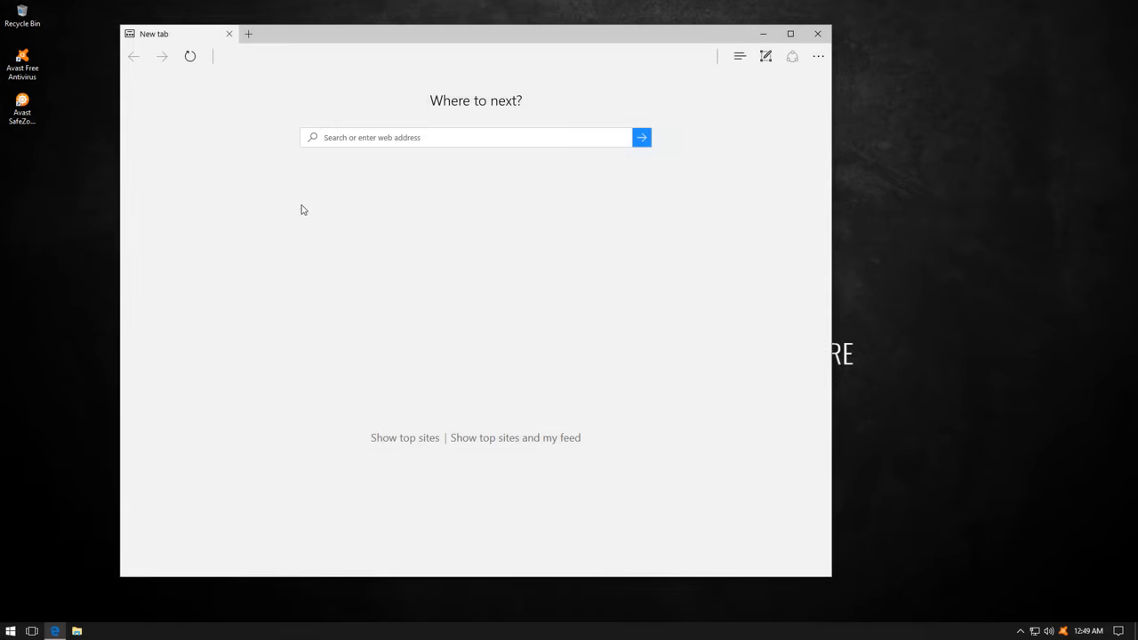
Step: Try downloading shit.exe from klimovskaya-tankfarm.ru in Edge, muting the sound meanwhile
{"action": "type", "text": "klimovskaya-tankfarm.ru/pon/panel/shit.exe"}
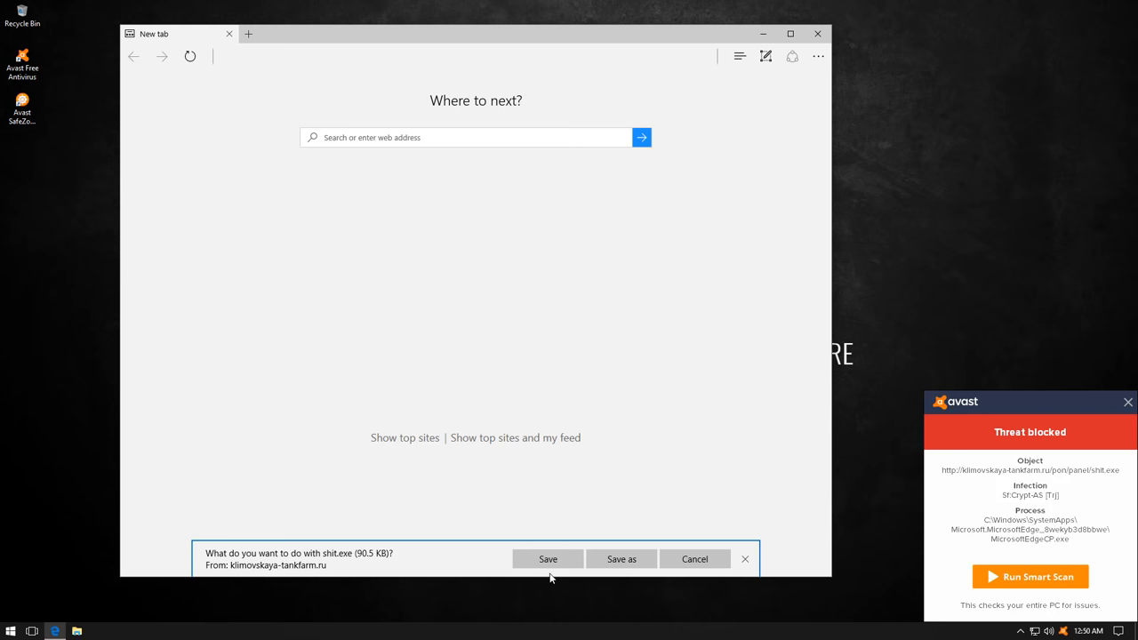
{"action": "left_click", "coordinate": [1128, 402]}
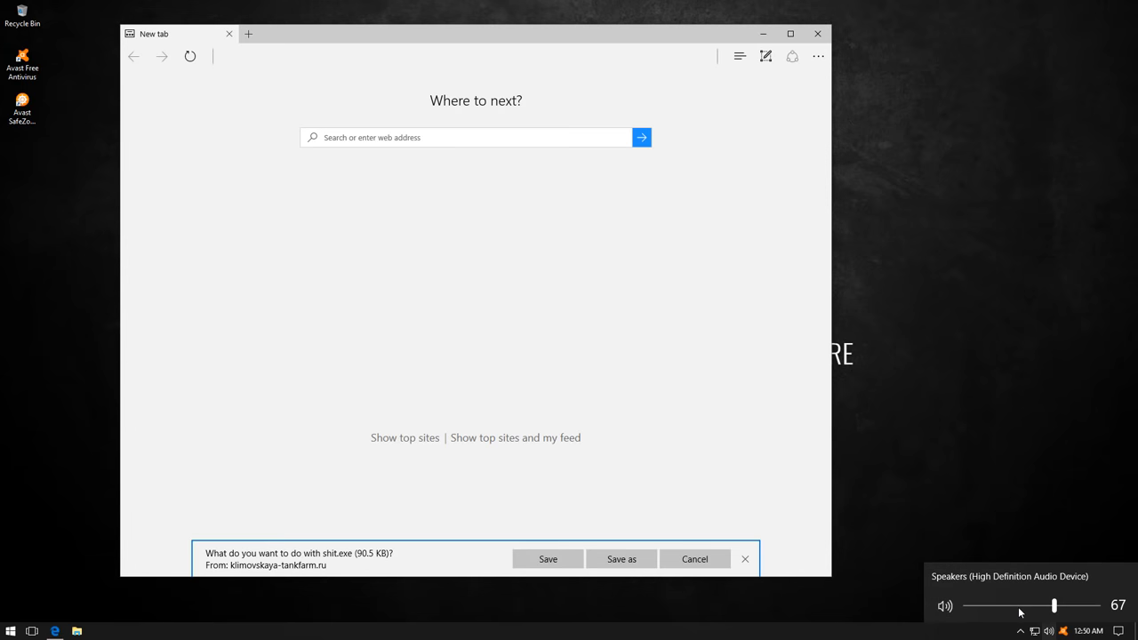
{"action": "left_click", "coordinate": [945, 605]}
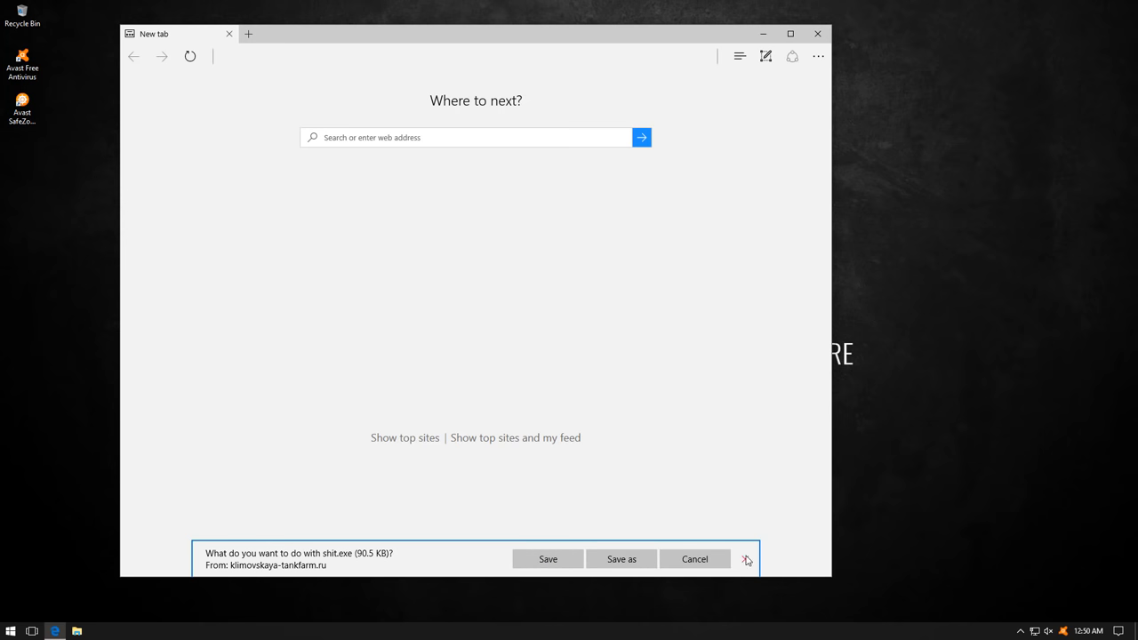
{"action": "left_click", "coordinate": [547, 559]}
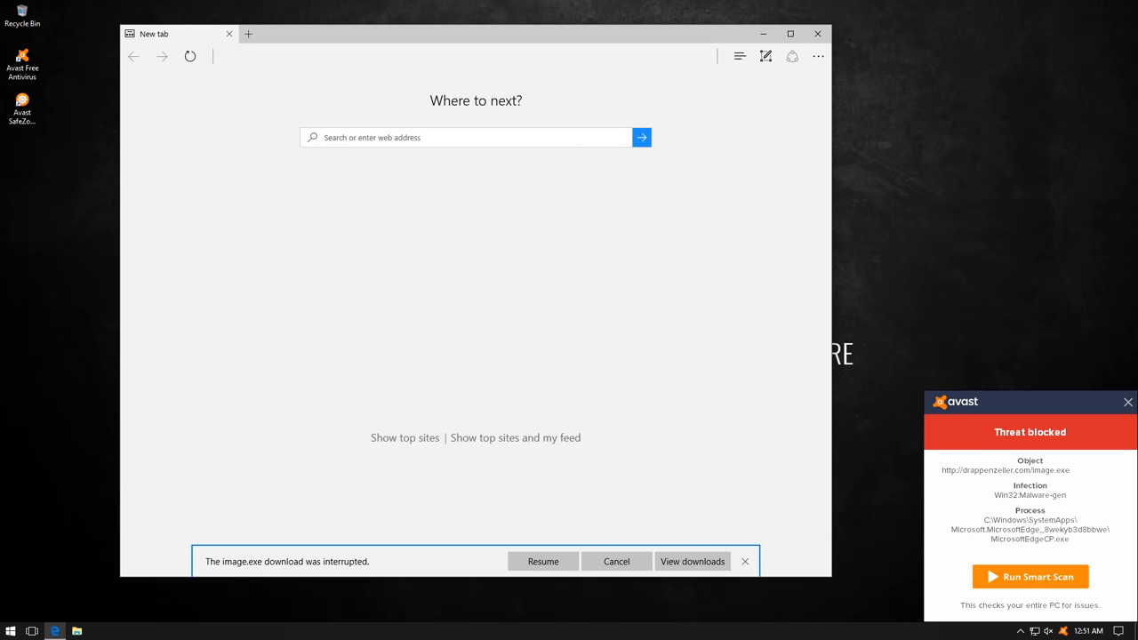
{"action": "left_click", "coordinate": [1128, 402]}
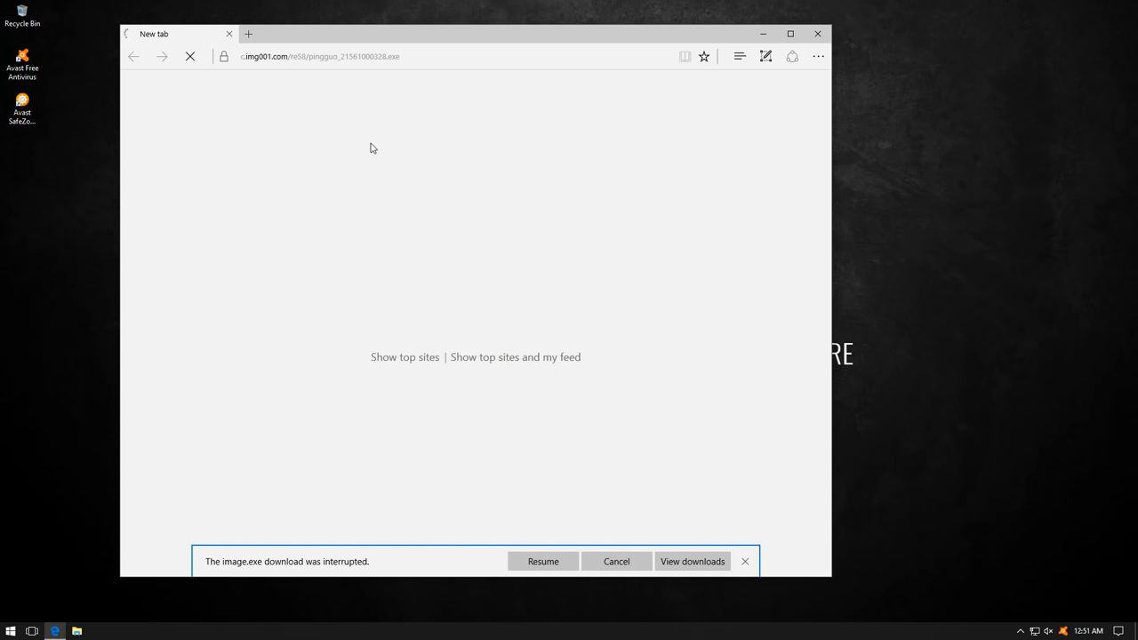
Step: Save the pingguo_21561000328.exe download and dismiss Avast's threat-blocked notice
{"action": "left_click", "coordinate": [542, 561]}
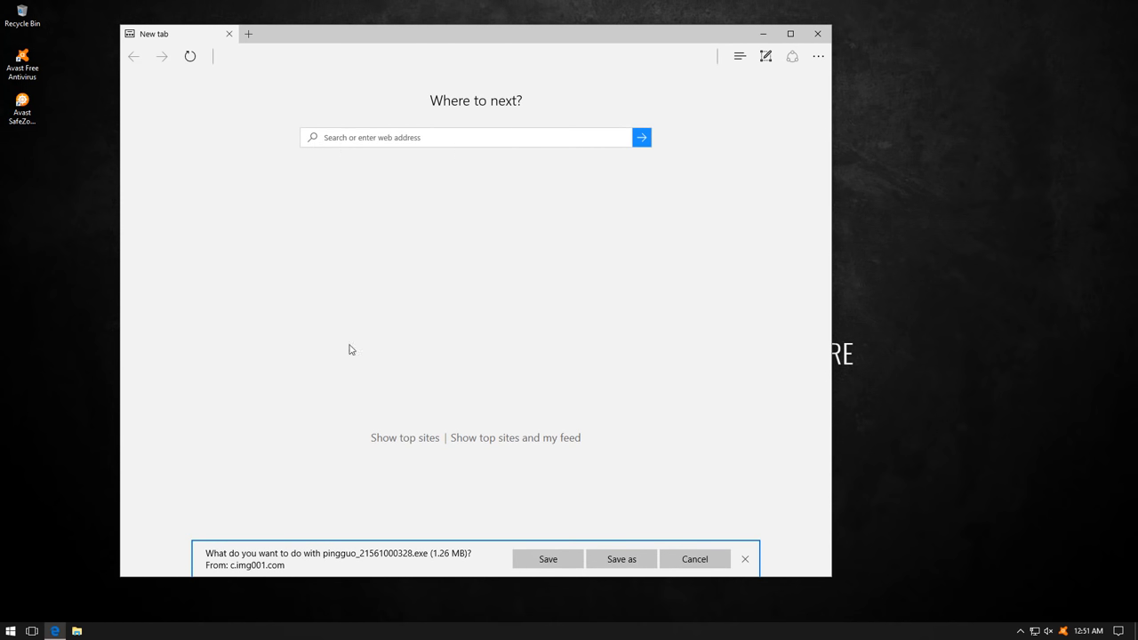
{"action": "left_click", "coordinate": [547, 558]}
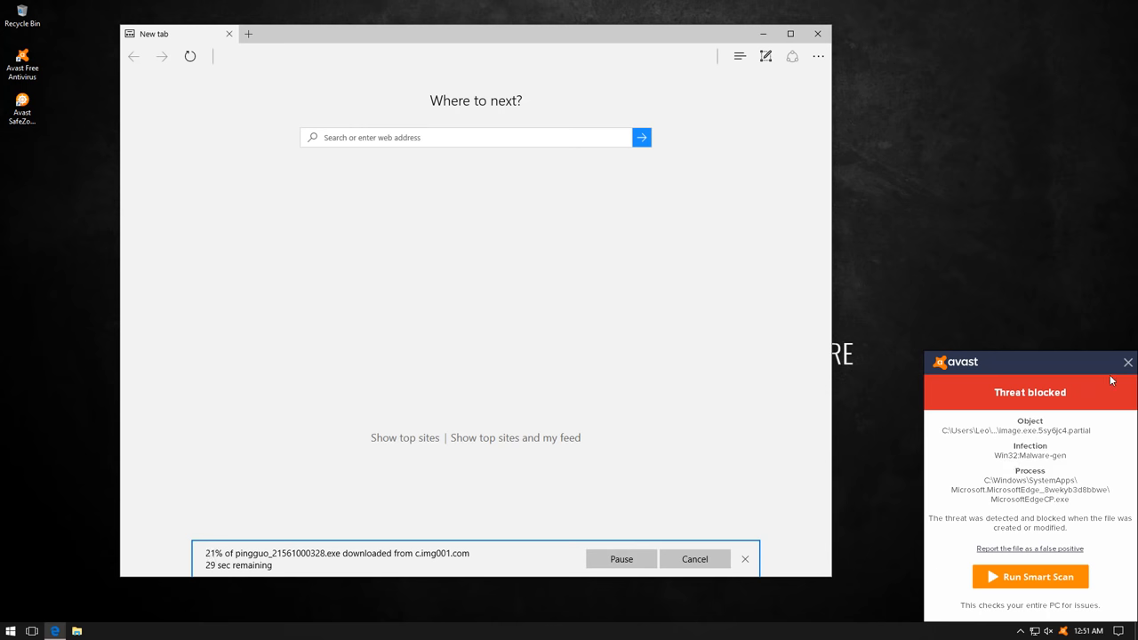
{"action": "left_click", "coordinate": [1128, 362]}
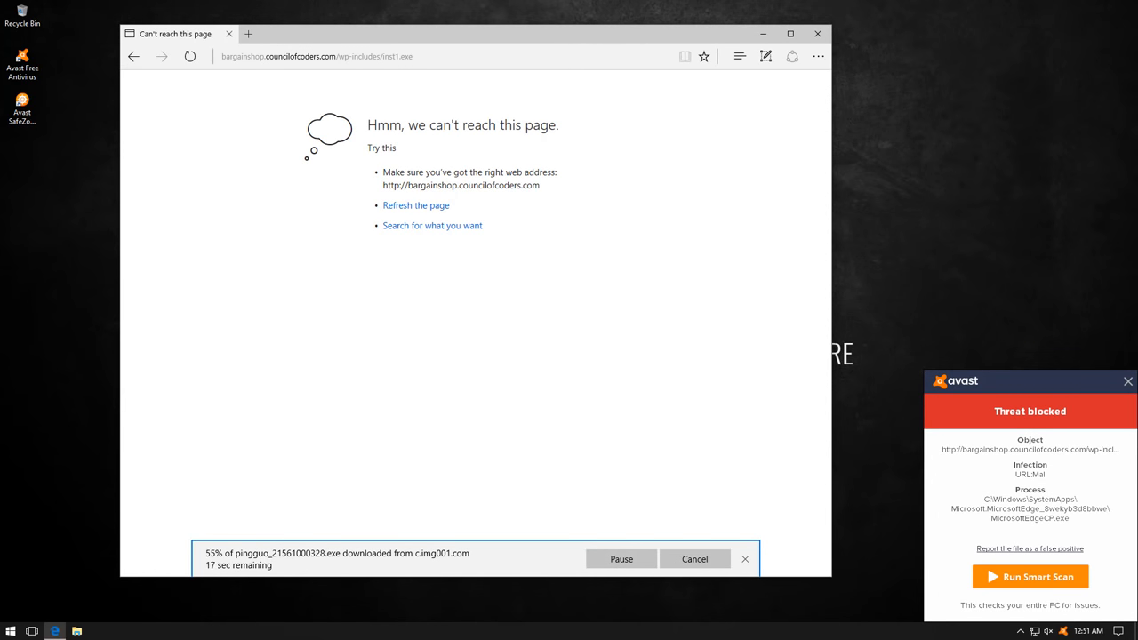
{"action": "mouse_move", "coordinate": [361, 82]}
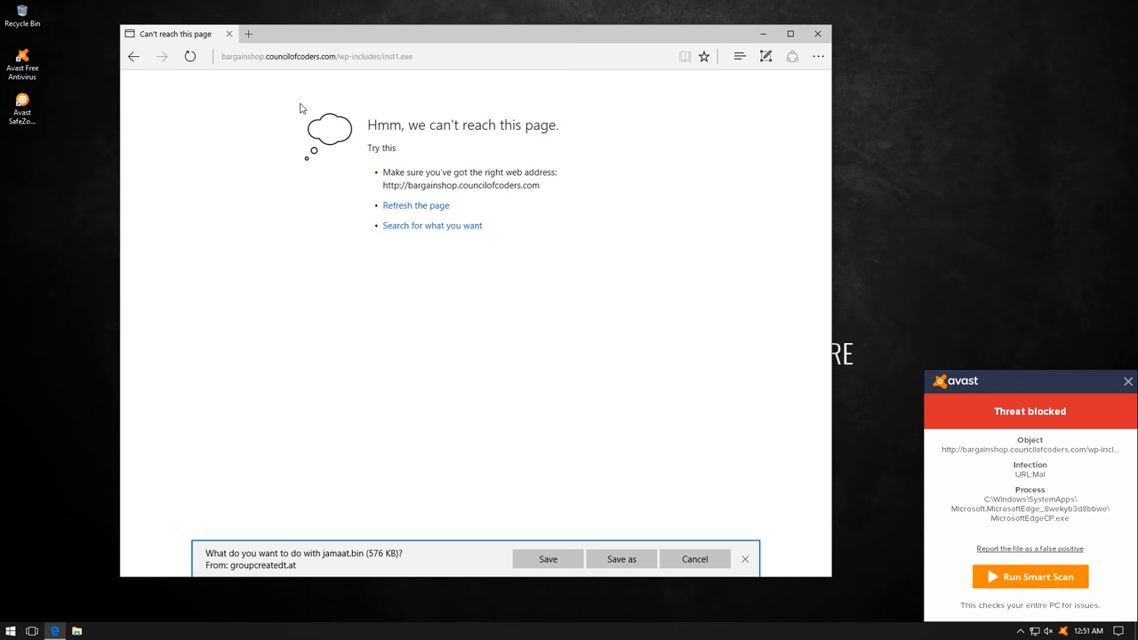
{"action": "mouse_move", "coordinate": [620, 558]}
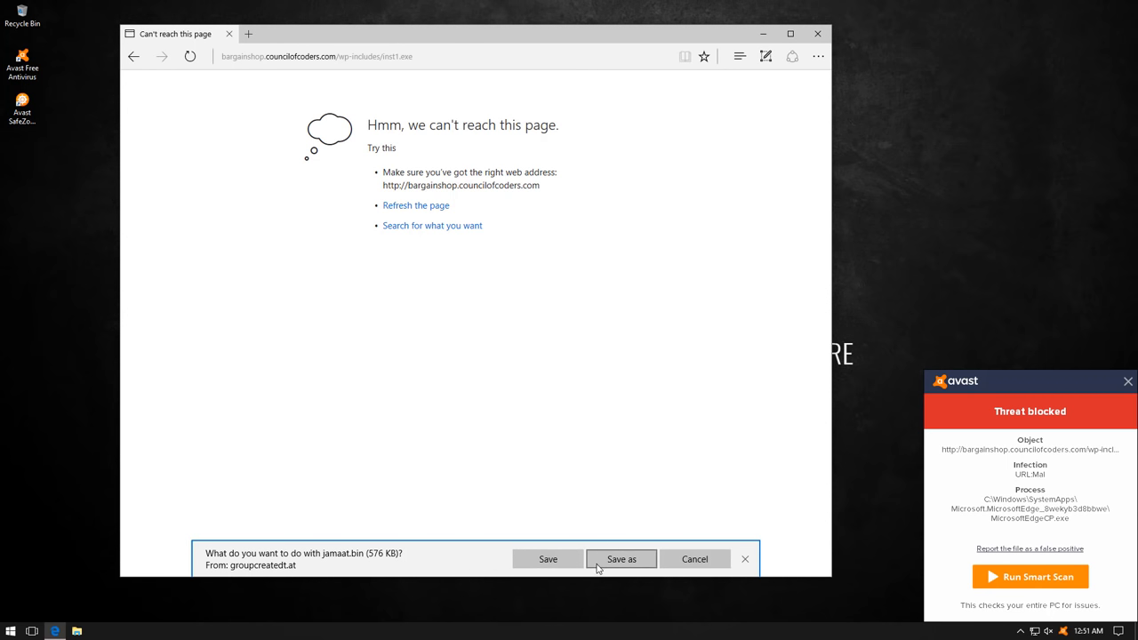
Step: Save jamaat.bin, check downloads, and close Edge despite unfinished downloads
{"action": "left_click", "coordinate": [620, 558]}
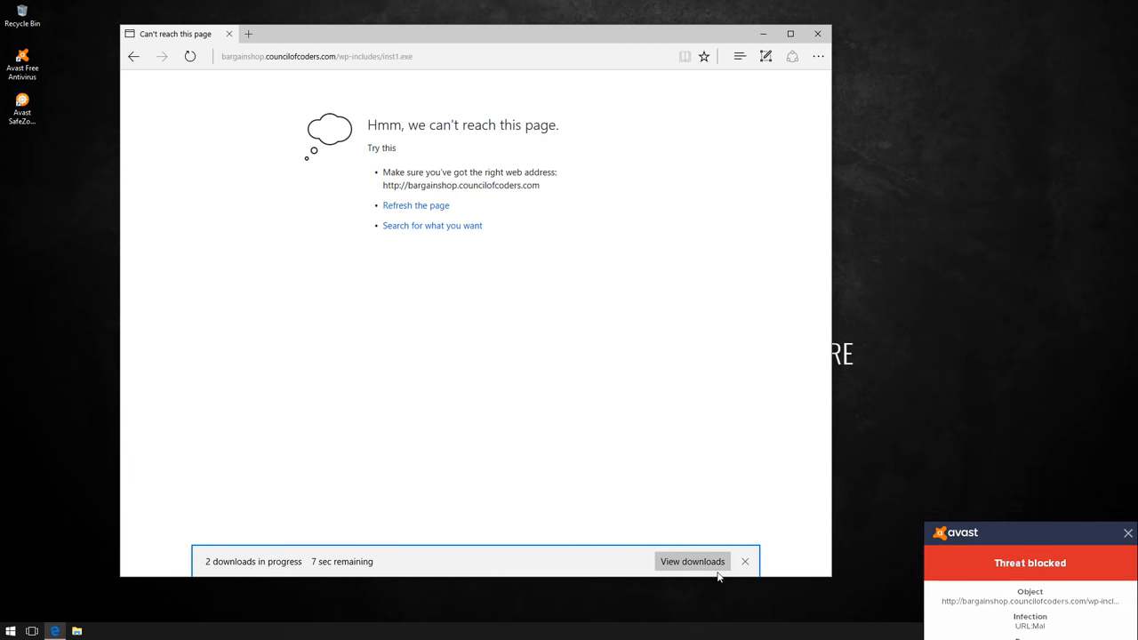
{"action": "left_click", "coordinate": [691, 561]}
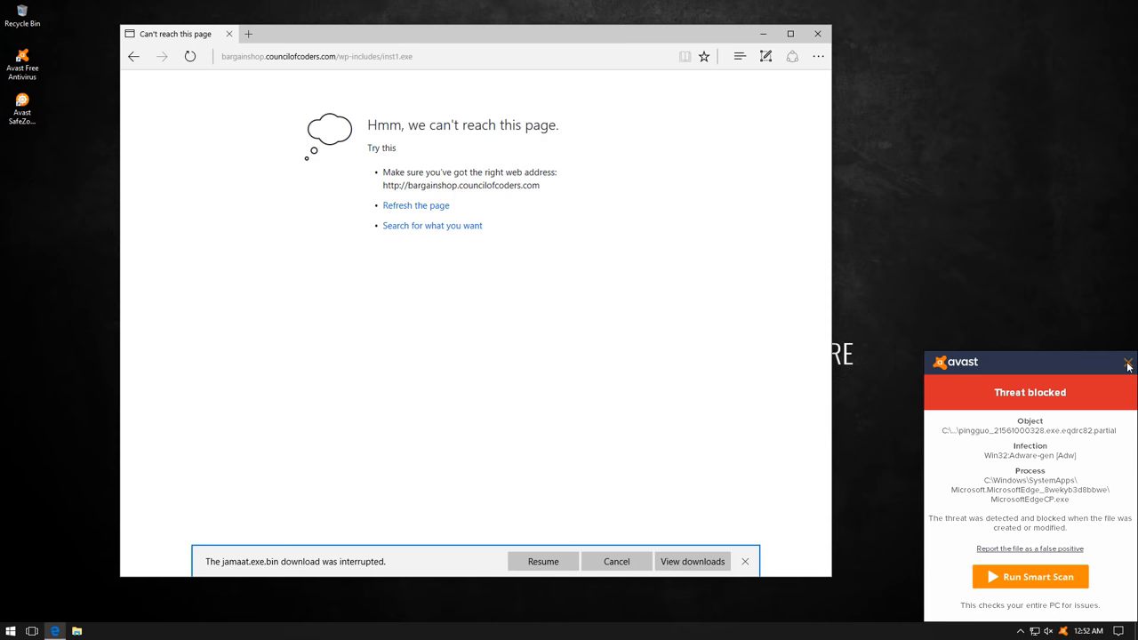
{"action": "left_click", "coordinate": [816, 33]}
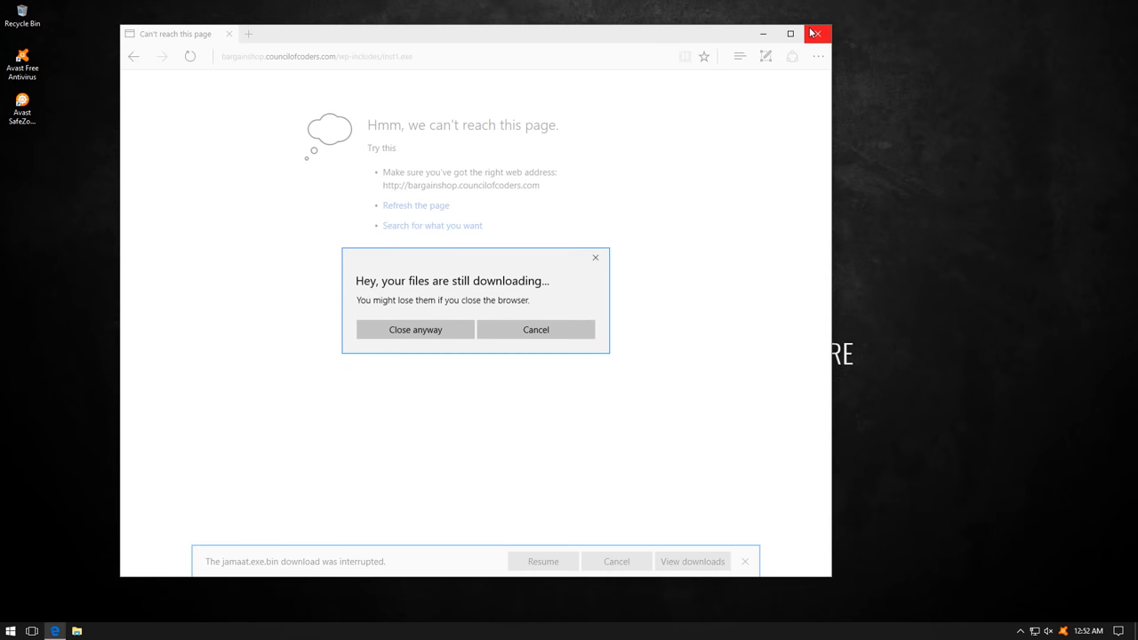
{"action": "left_click", "coordinate": [414, 330]}
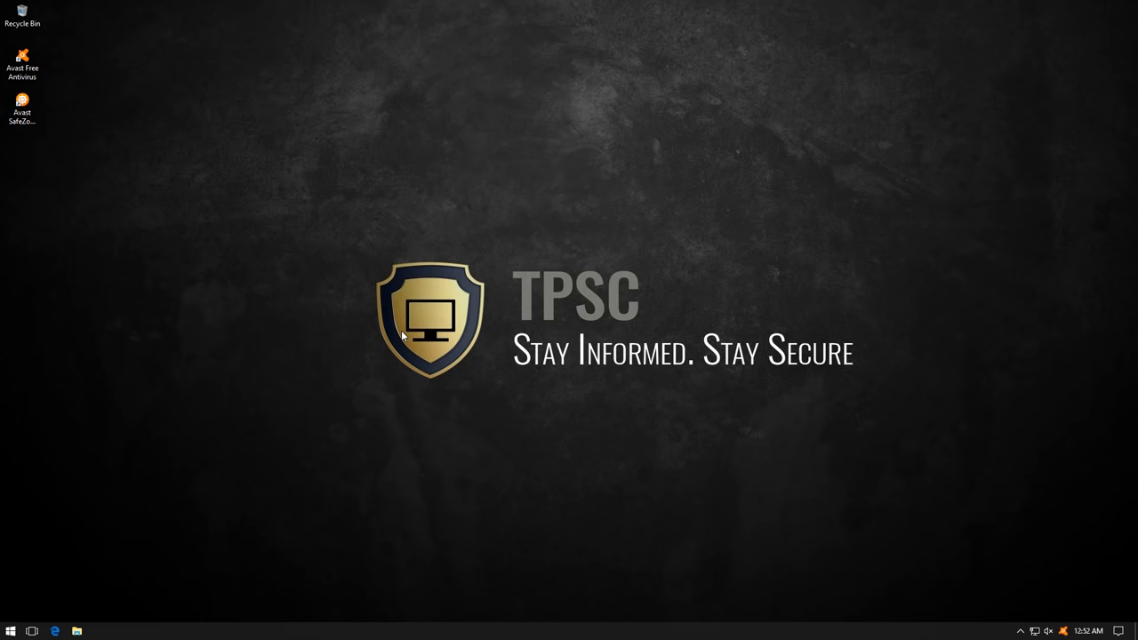
Step: Check Avast's tray quick options, then bring up the 525-file Malware folder
{"action": "right_click", "coordinate": [1061, 631]}
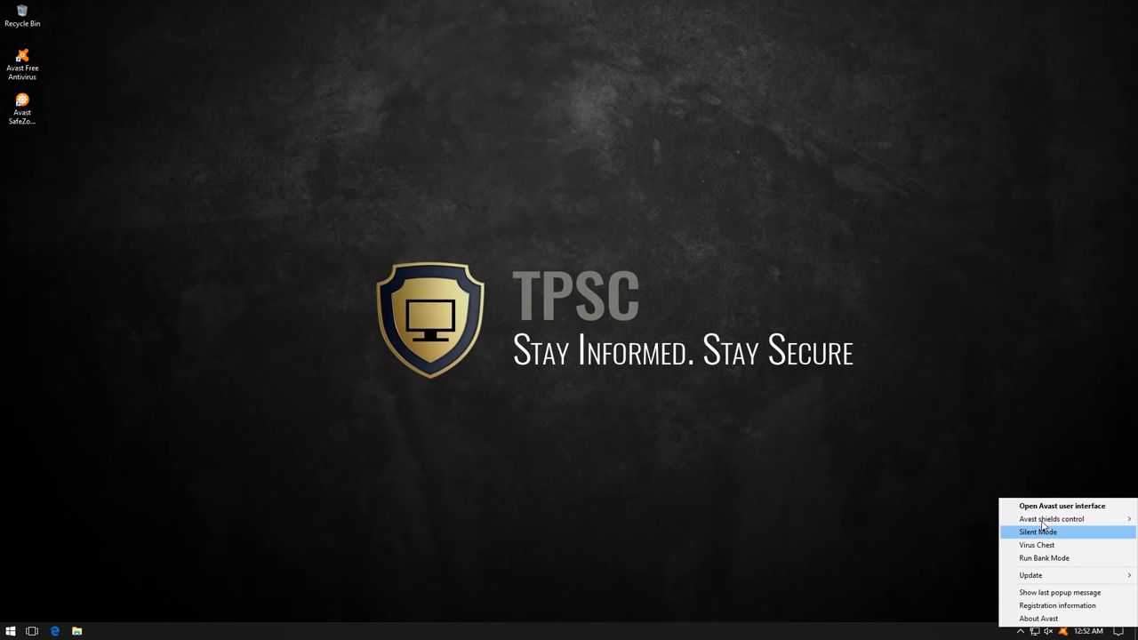
{"action": "mouse_move", "coordinate": [1051, 520]}
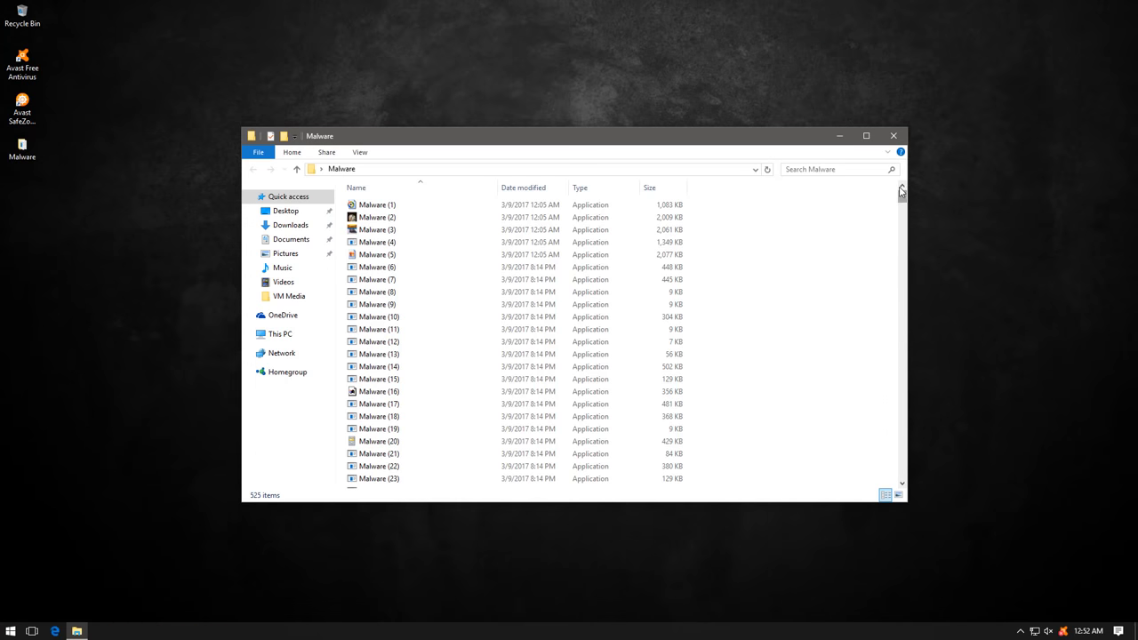
{"action": "left_click_drag", "start_coordinate": [901, 191], "coordinate": [901, 464]}
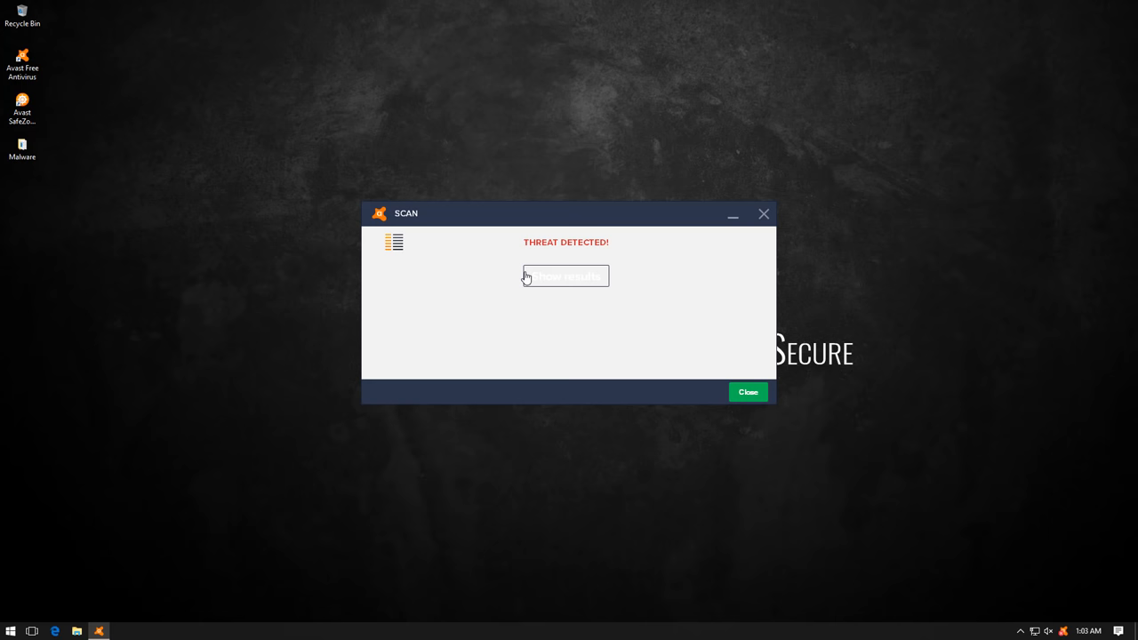
Step: Show the scan results and delete all detected threats using 'Apply this action for all'
{"action": "left_click", "coordinate": [565, 276]}
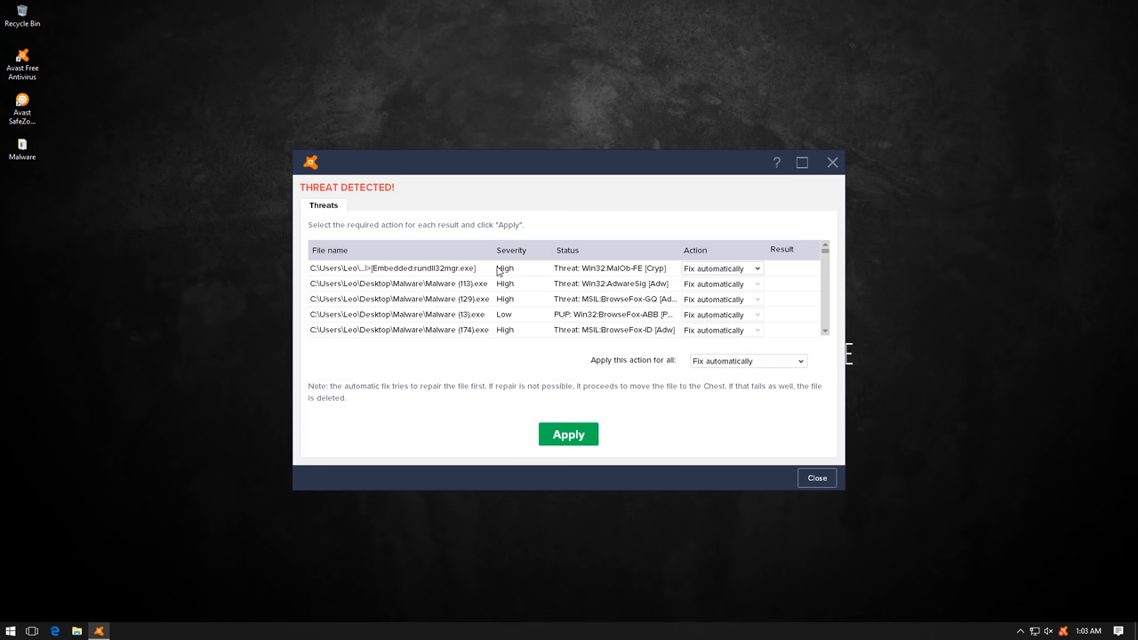
{"action": "scroll", "scroll_direction": "down", "scroll_amount": 3}
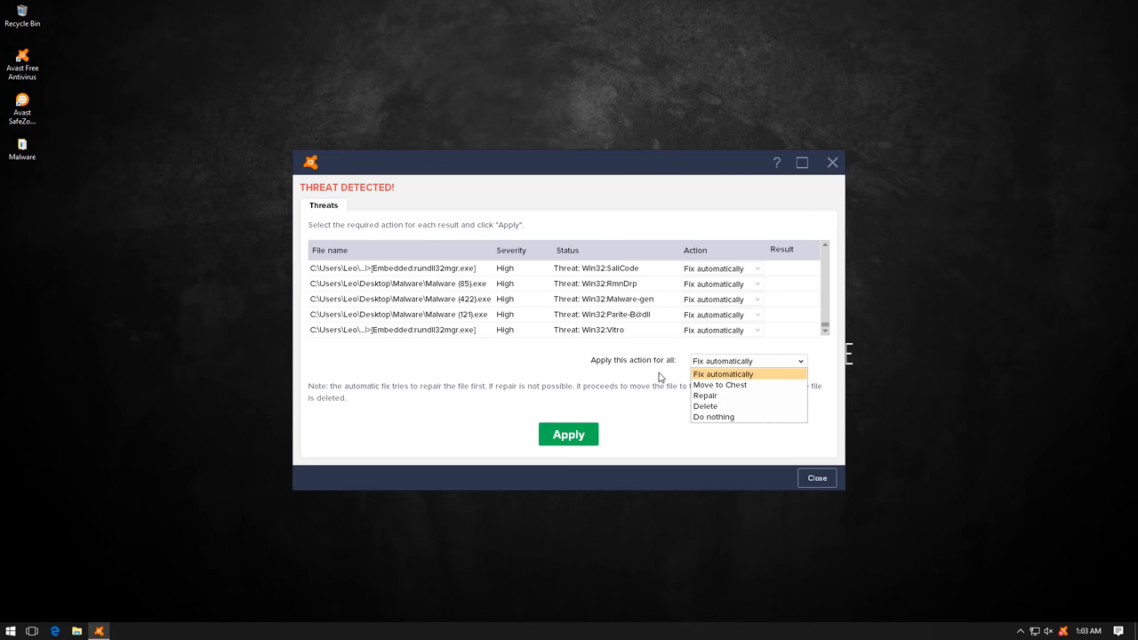
{"action": "left_click", "coordinate": [705, 406]}
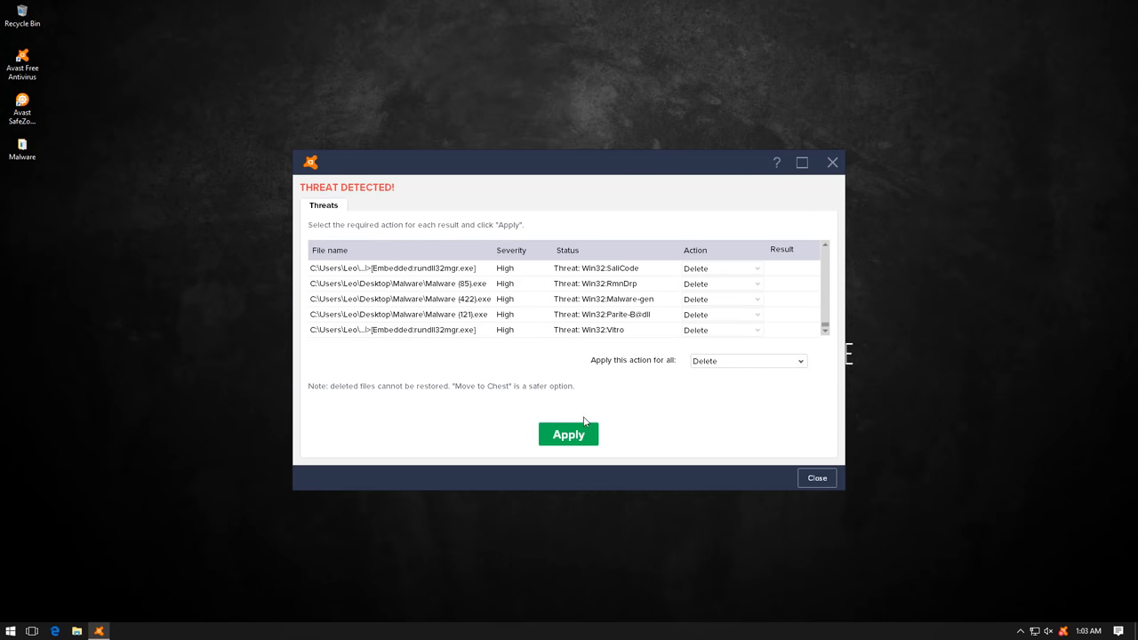
{"action": "left_click", "coordinate": [568, 433]}
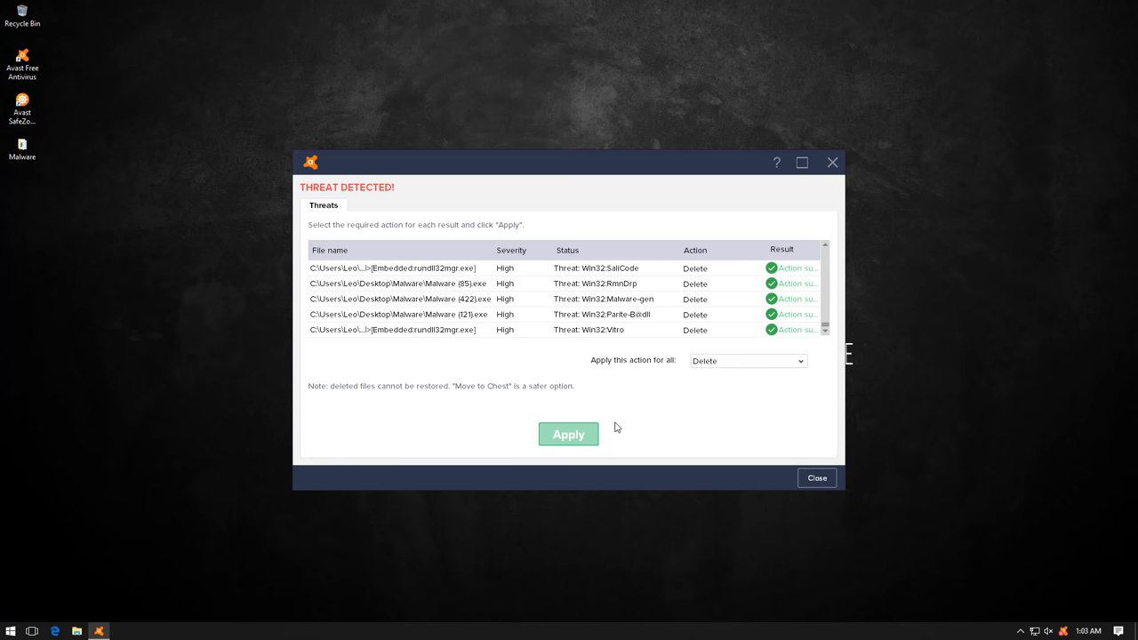
{"action": "left_click", "coordinate": [815, 477]}
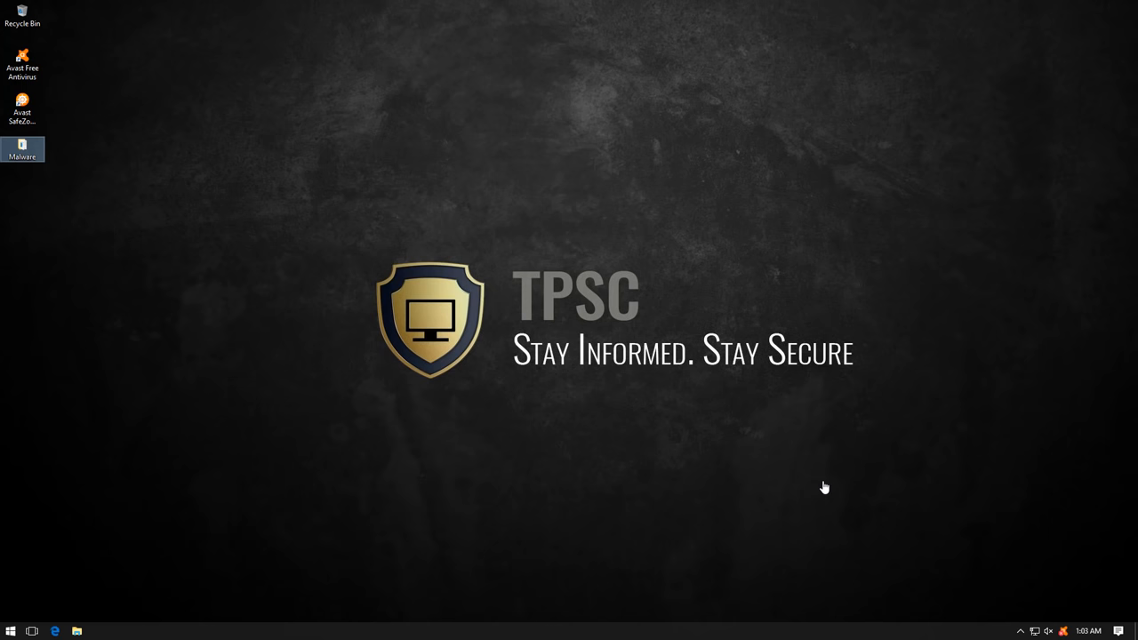
Step: Open the 34-item Malware folder and bring up Avast from the tray icon
{"action": "double_click", "coordinate": [22, 147]}
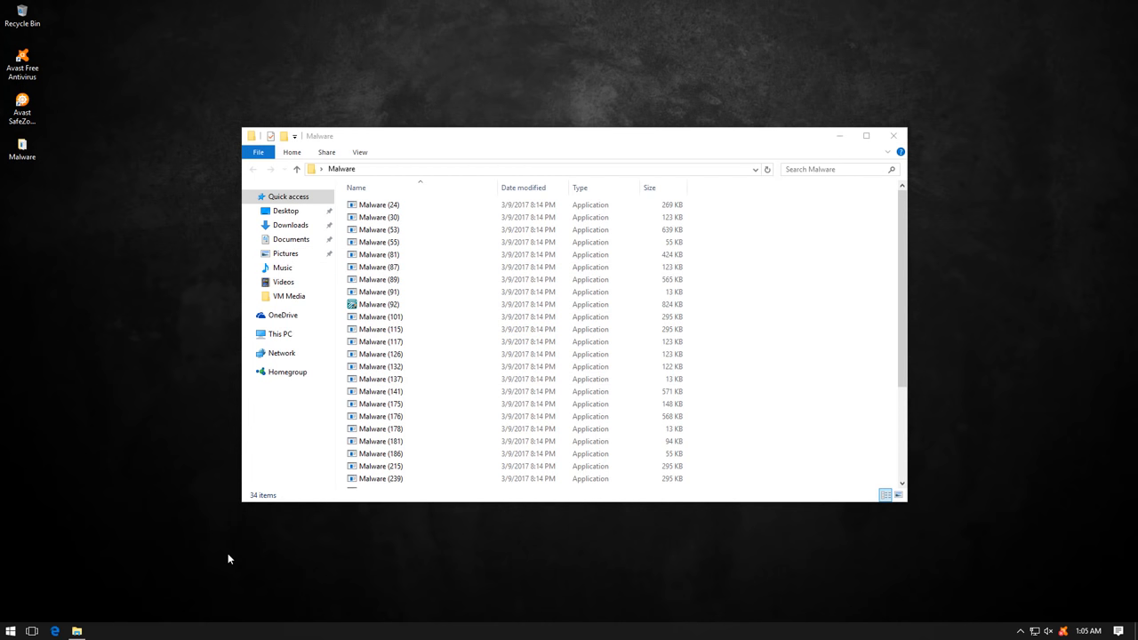
{"action": "right_click", "coordinate": [1076, 631]}
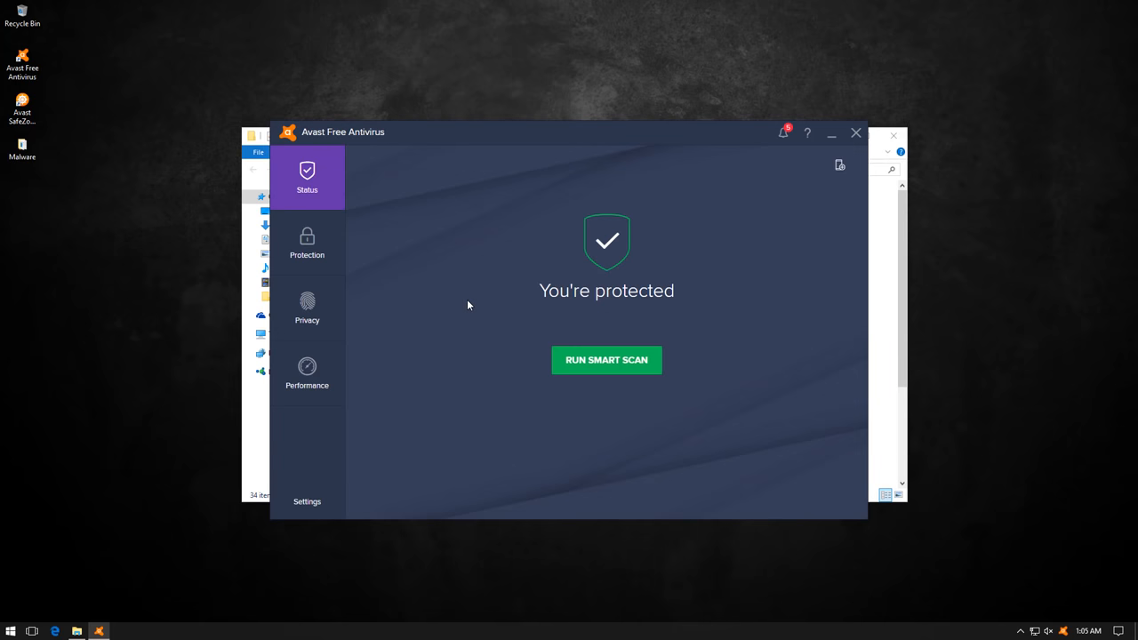
{"action": "mouse_move", "coordinate": [863, 184]}
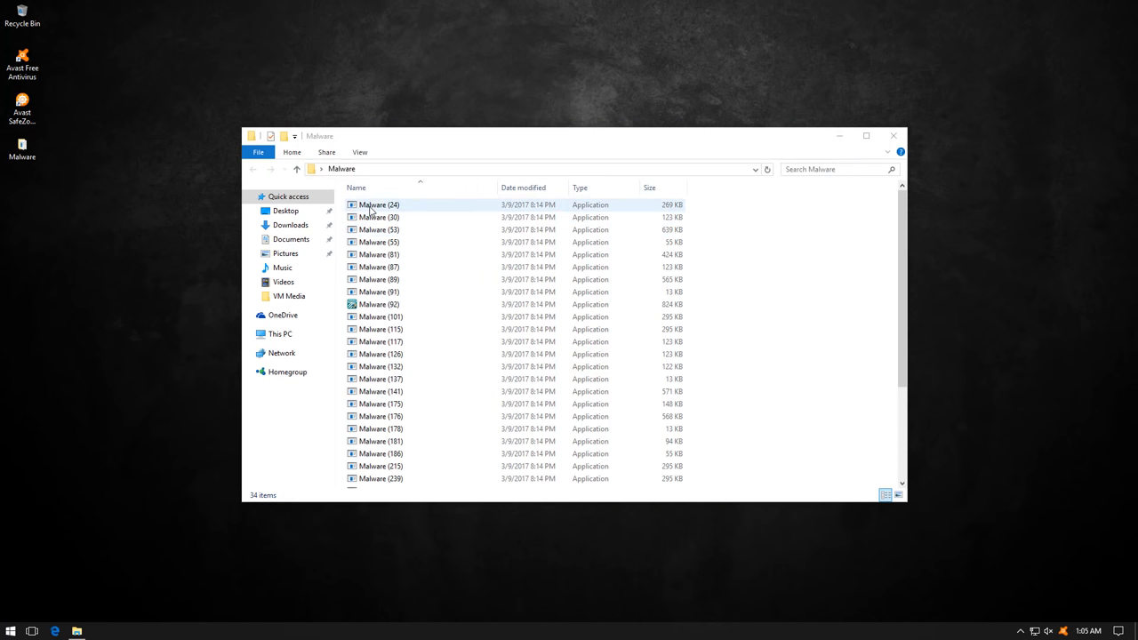
Step: Run Malware (24), (475) and (92), dismissing the can't-run and configuration errors
{"action": "double_click", "coordinate": [374, 205]}
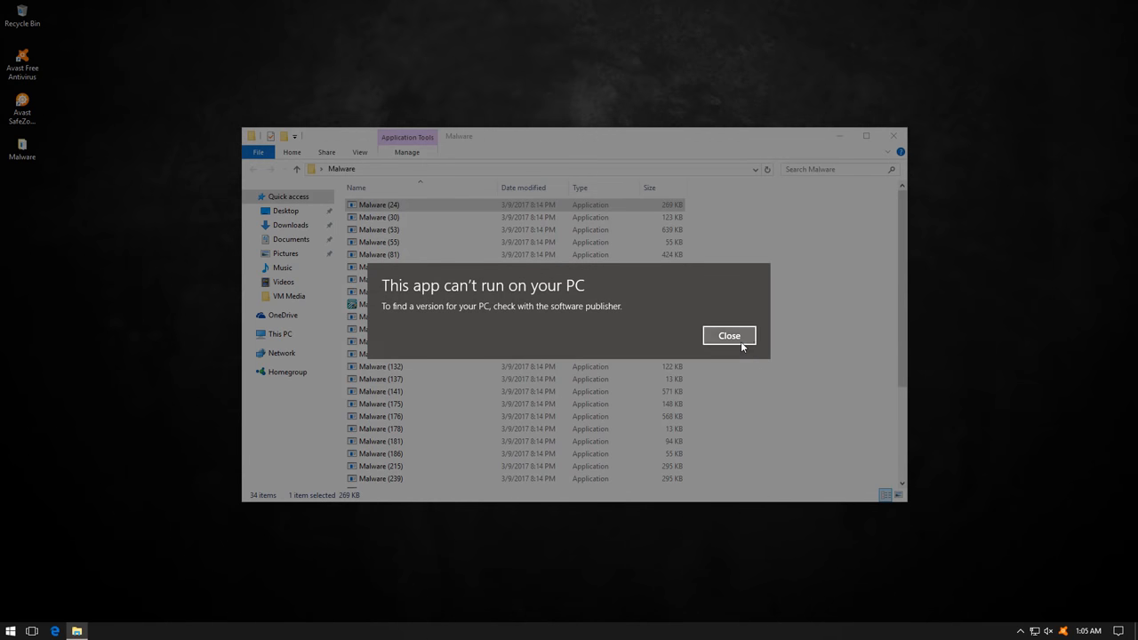
{"action": "left_click", "coordinate": [728, 335]}
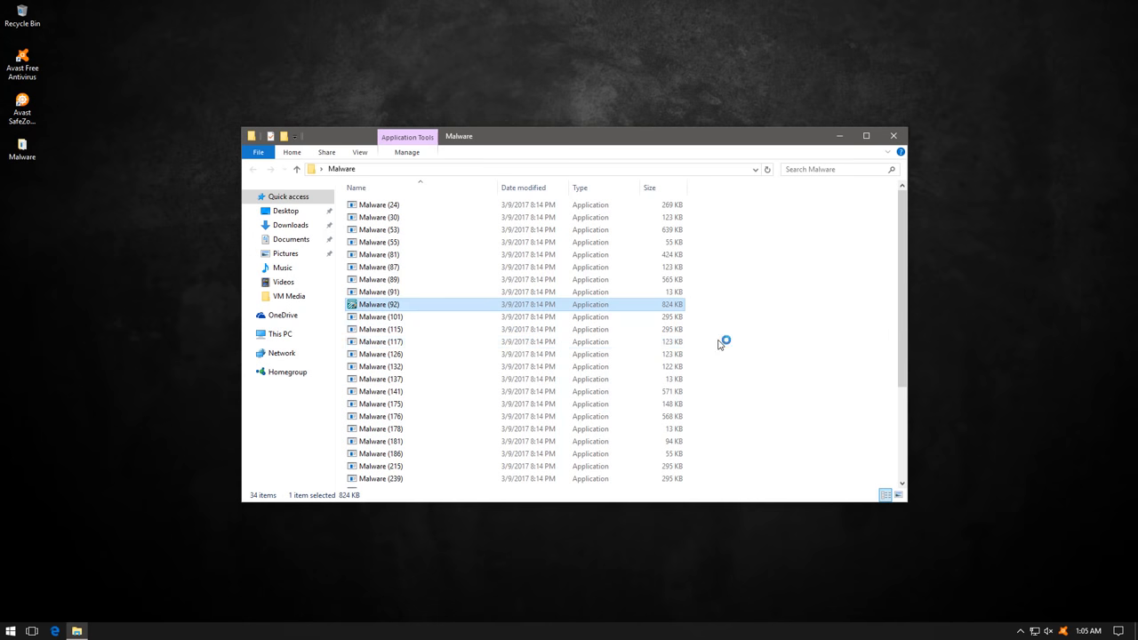
{"action": "left_click", "coordinate": [379, 354]}
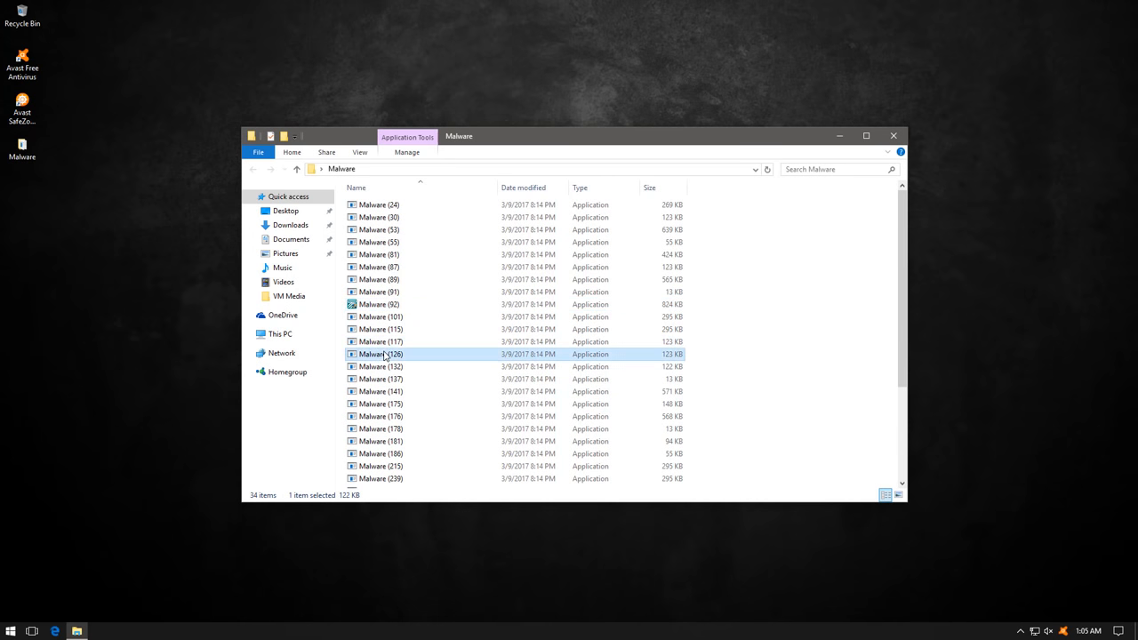
{"action": "mouse_move", "coordinate": [611, 369]}
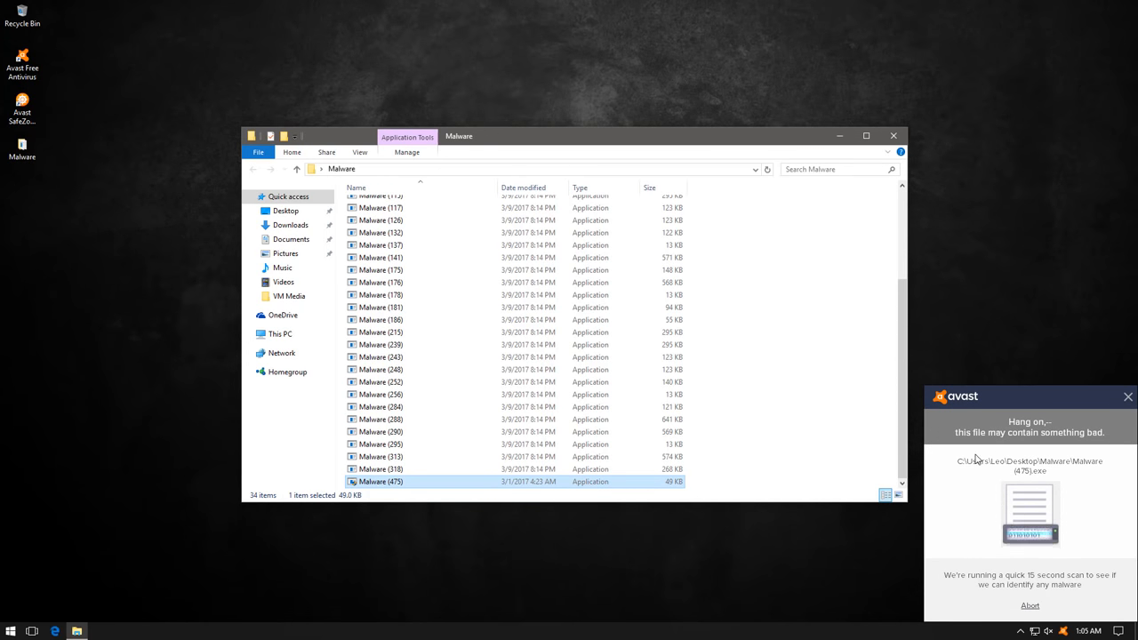
{"action": "double_click", "coordinate": [380, 481]}
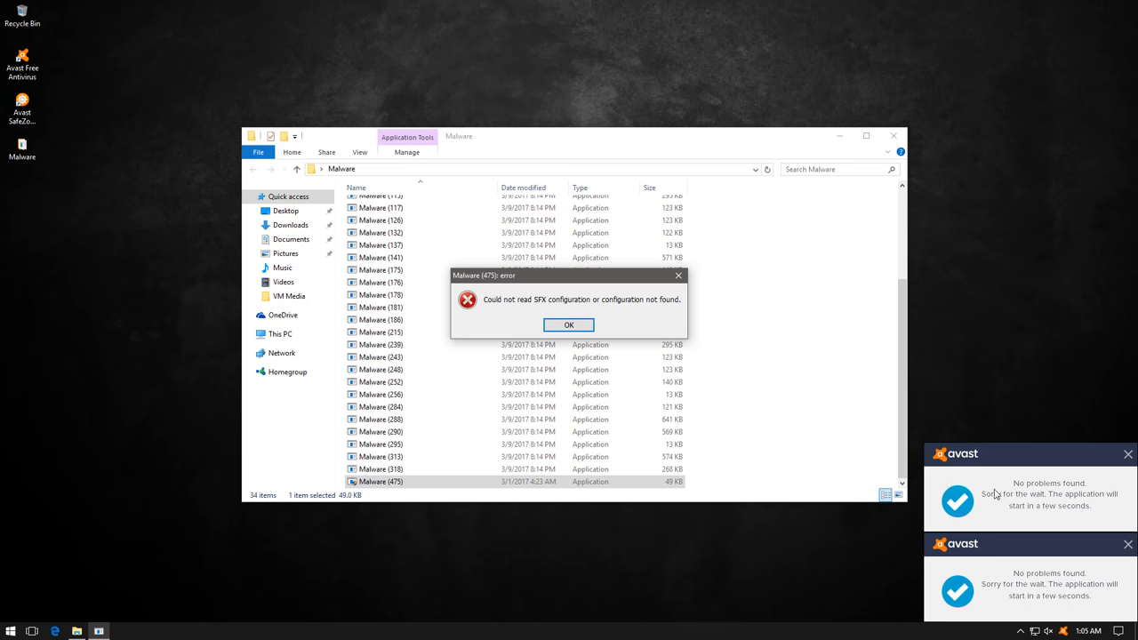
{"action": "left_click", "coordinate": [568, 325]}
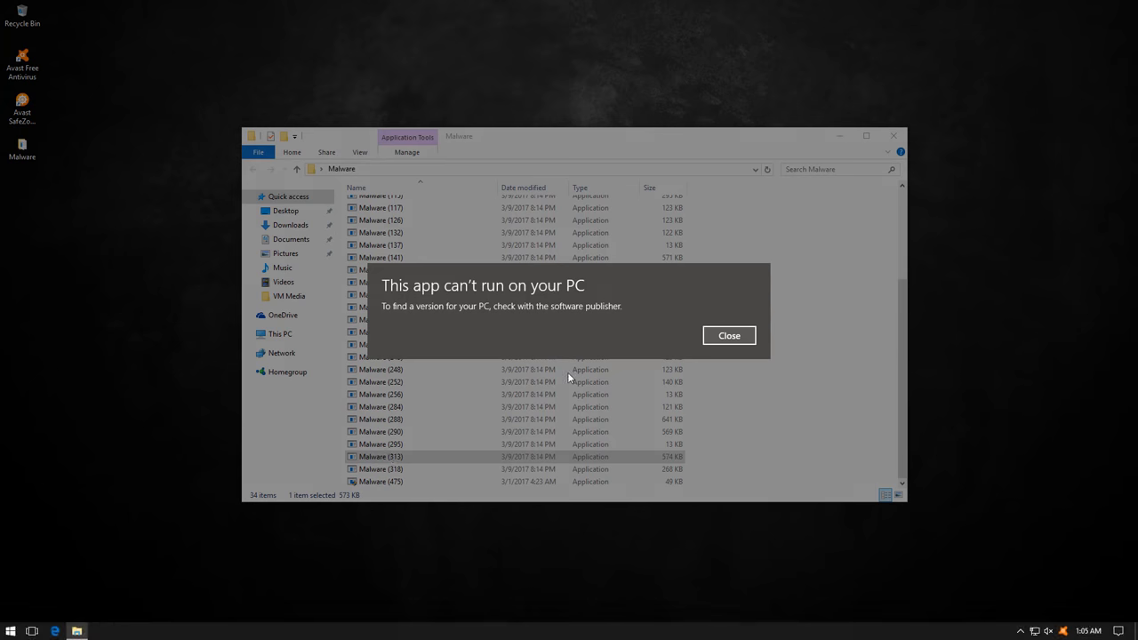
{"action": "right_click", "coordinate": [381, 368]}
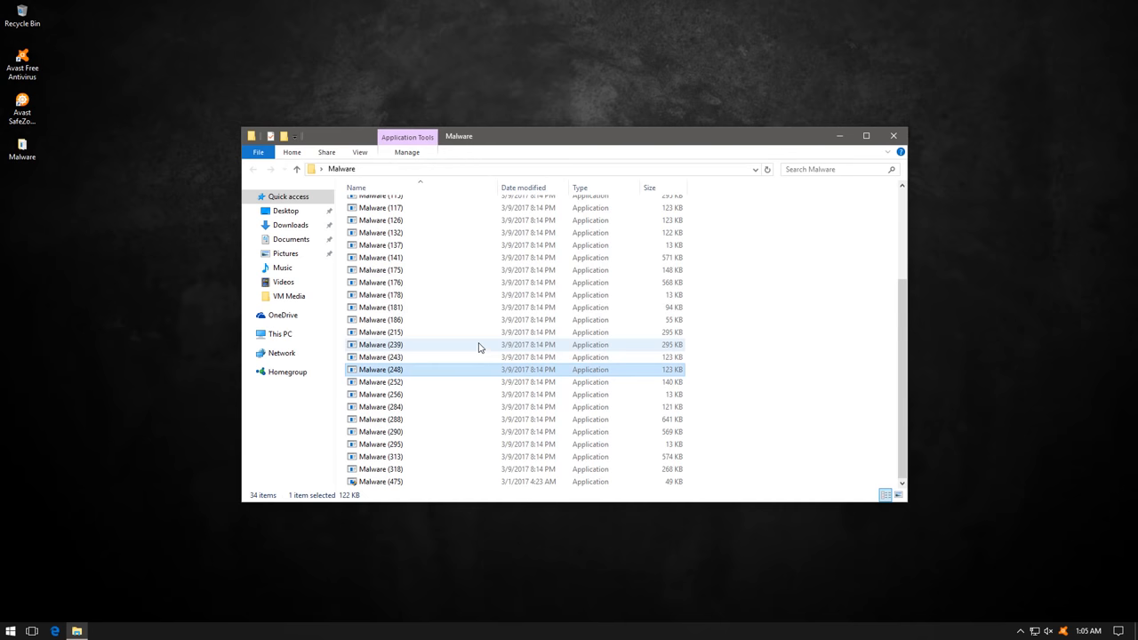
{"action": "right_click", "coordinate": [380, 276]}
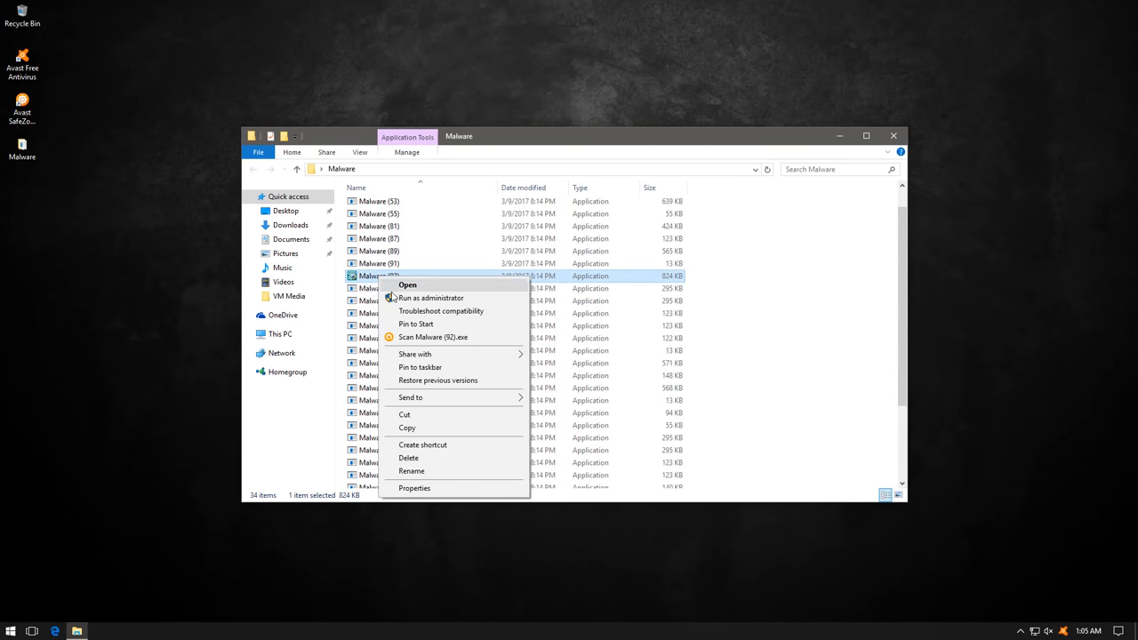
{"action": "left_click", "coordinate": [407, 284]}
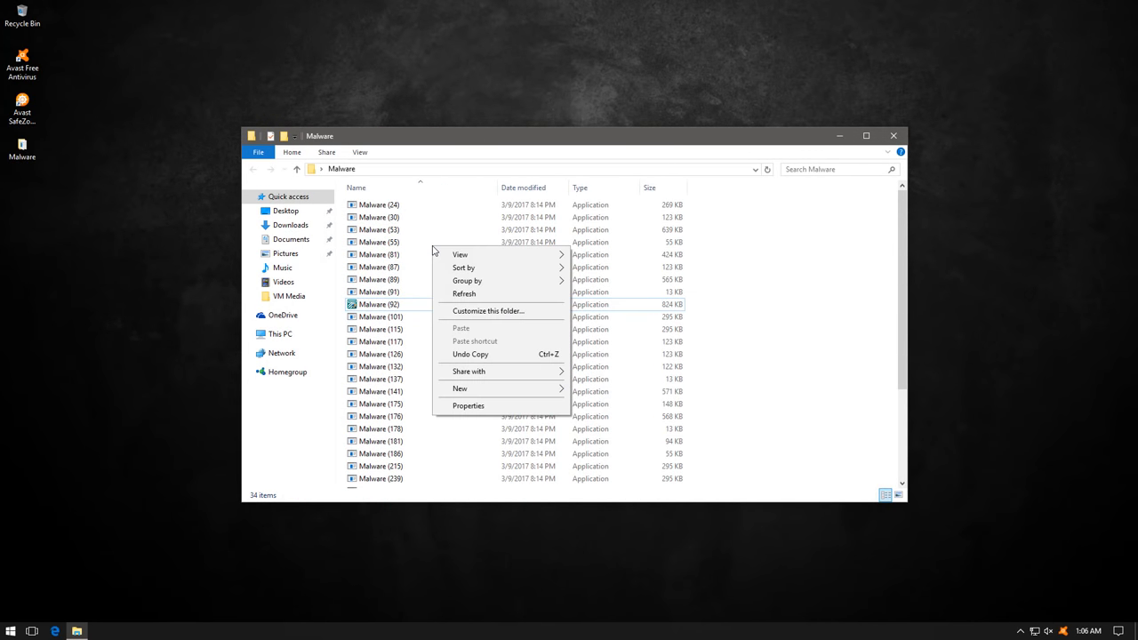
Step: Run the remaining Malware folder files and bring Avast back up
{"action": "left_click", "coordinate": [377, 242]}
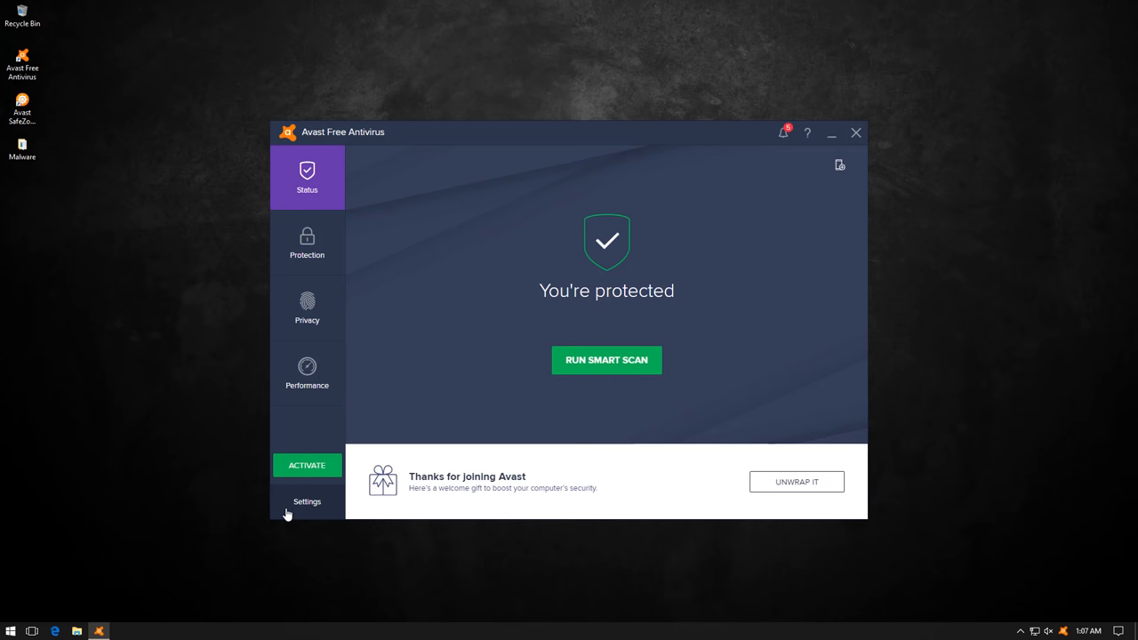
{"action": "left_click", "coordinate": [307, 502]}
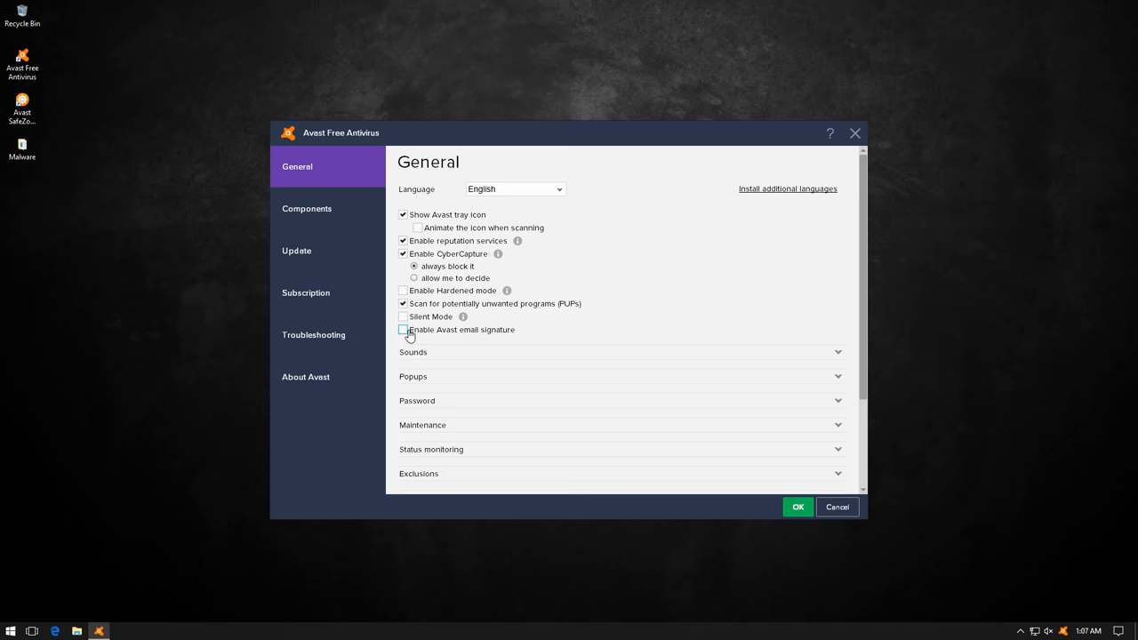
{"action": "left_click", "coordinate": [403, 330]}
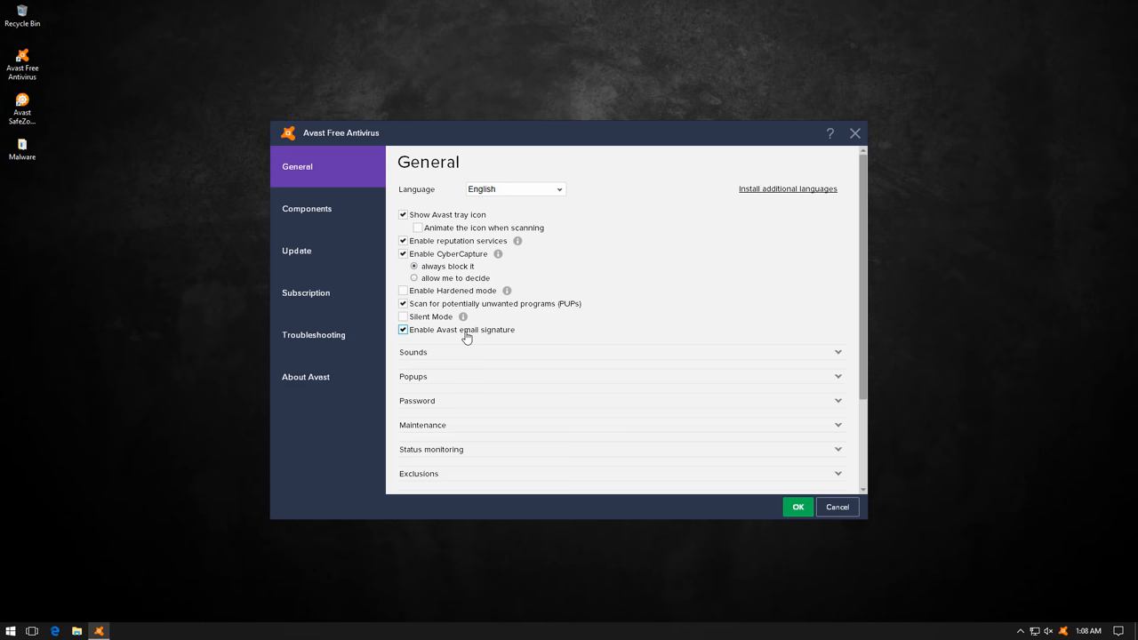
{"action": "left_click", "coordinate": [403, 330]}
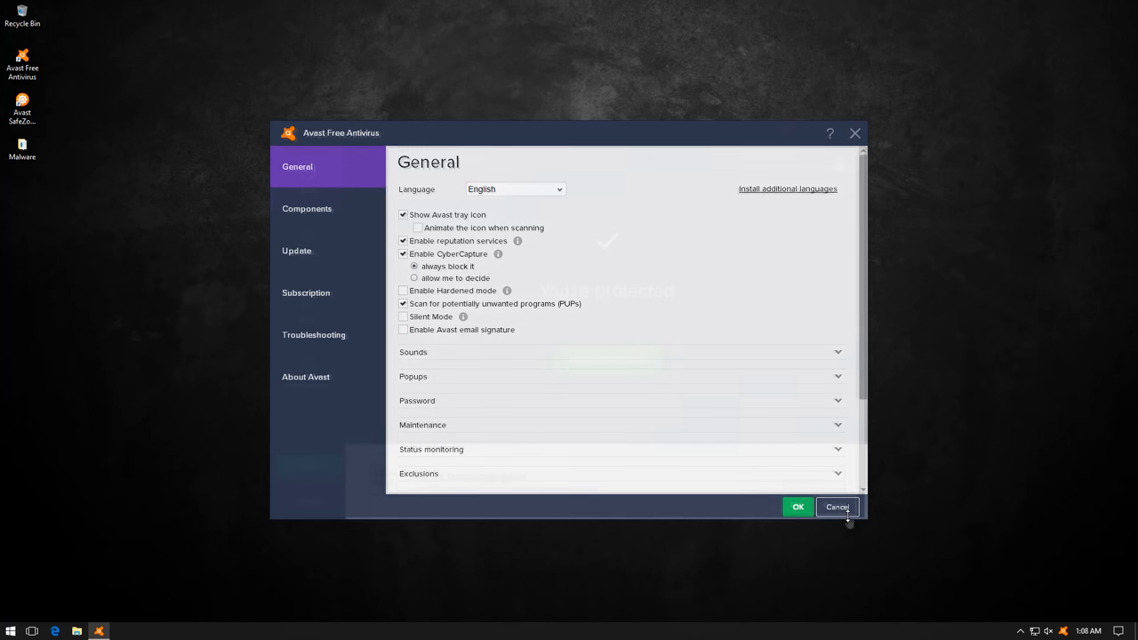
{"action": "left_click", "coordinate": [835, 507]}
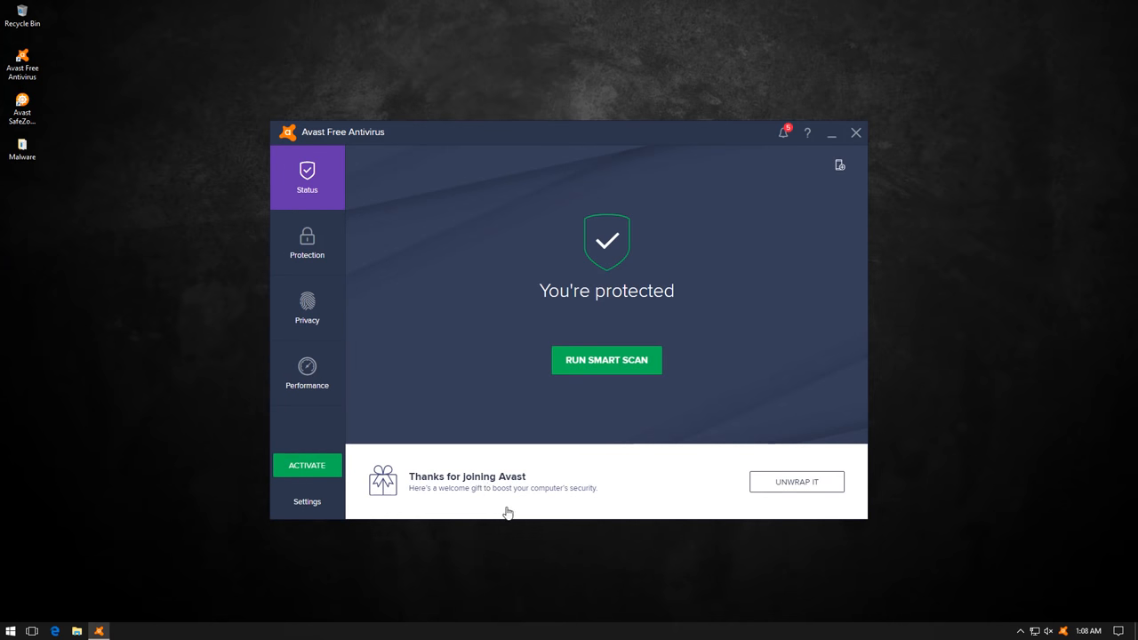
{"action": "mouse_move", "coordinate": [509, 514]}
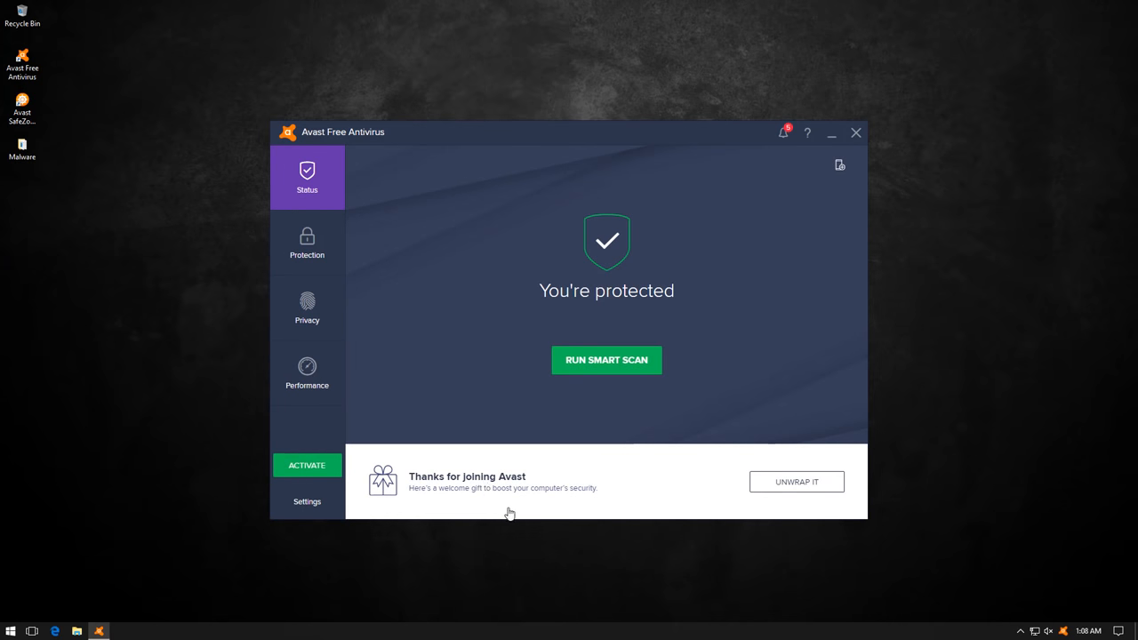
{"action": "mouse_move", "coordinate": [420, 504]}
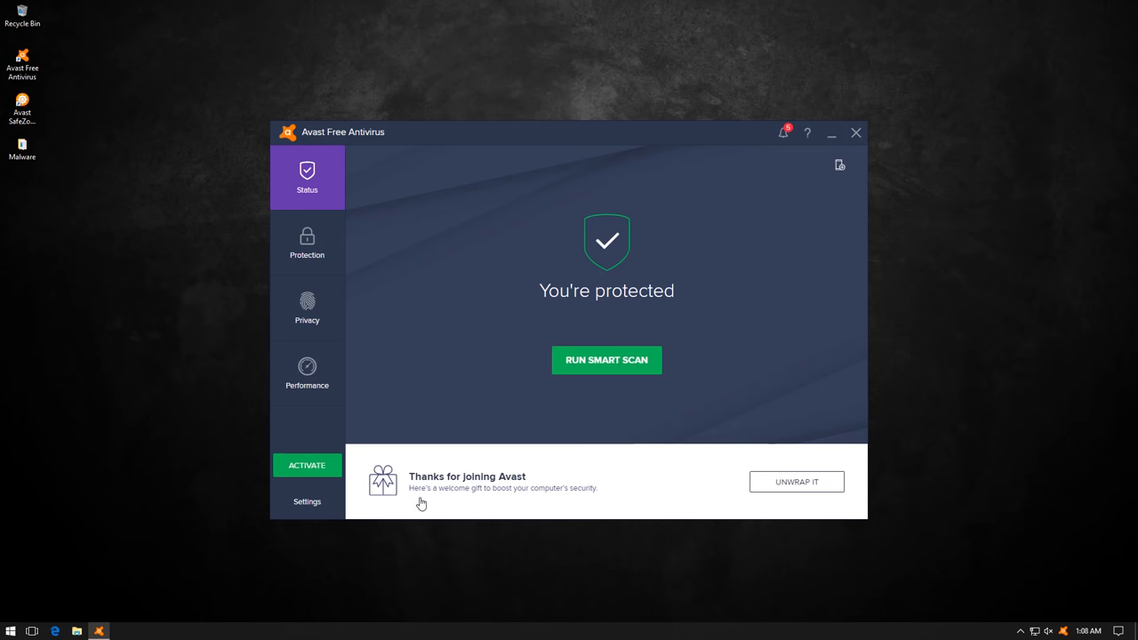
{"action": "mouse_move", "coordinate": [673, 529]}
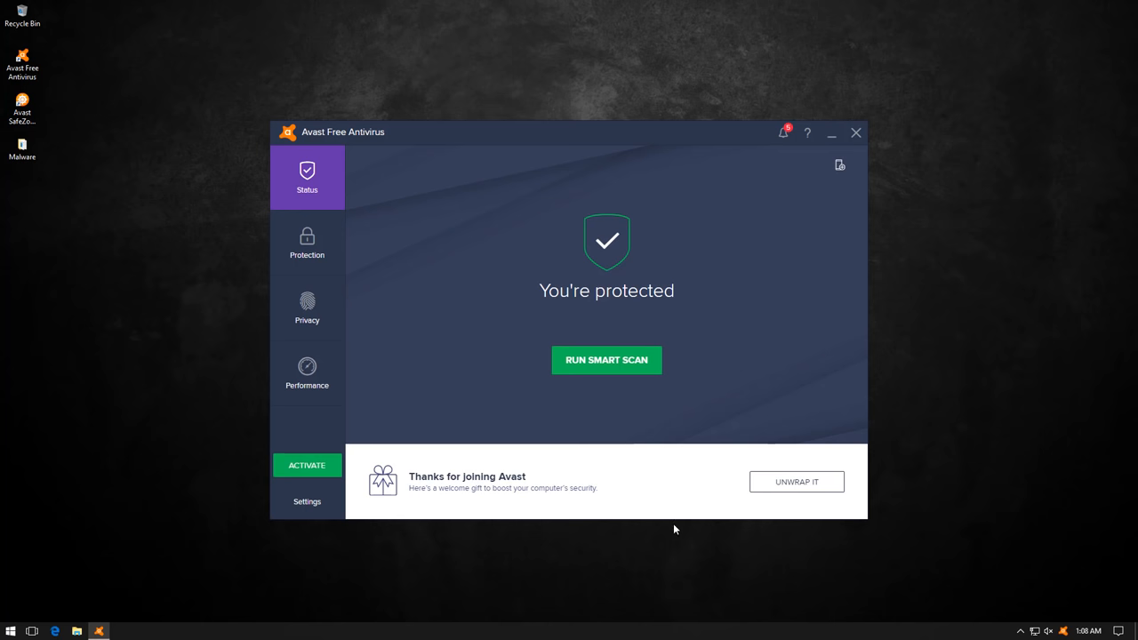
{"action": "left_click", "coordinate": [306, 372]}
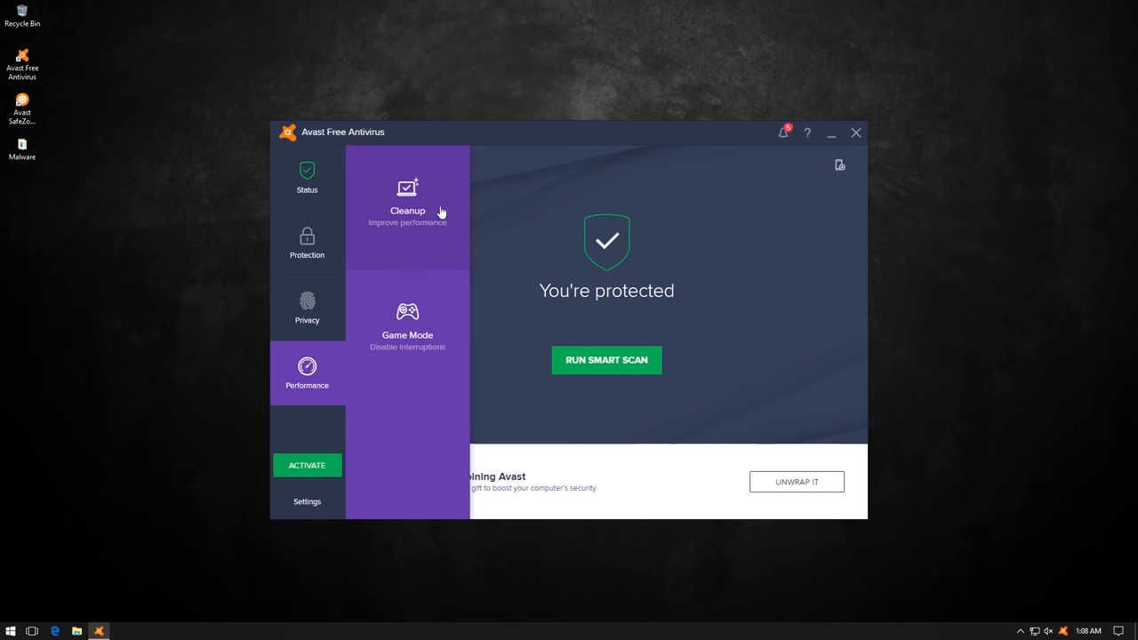
{"action": "left_click", "coordinate": [307, 373]}
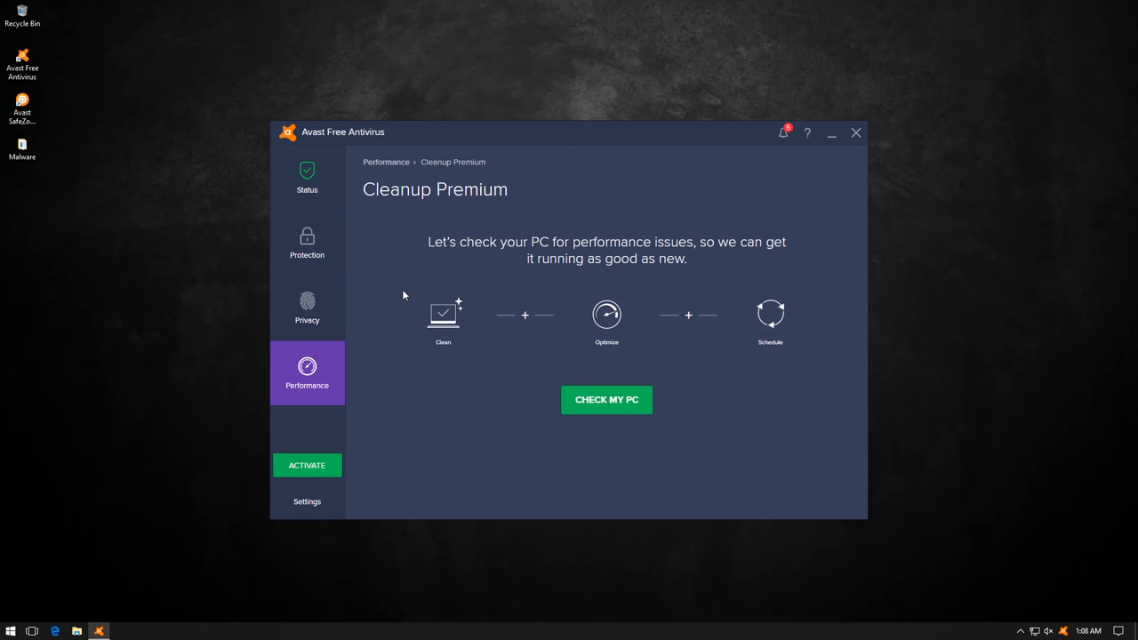
{"action": "left_click", "coordinate": [307, 178]}
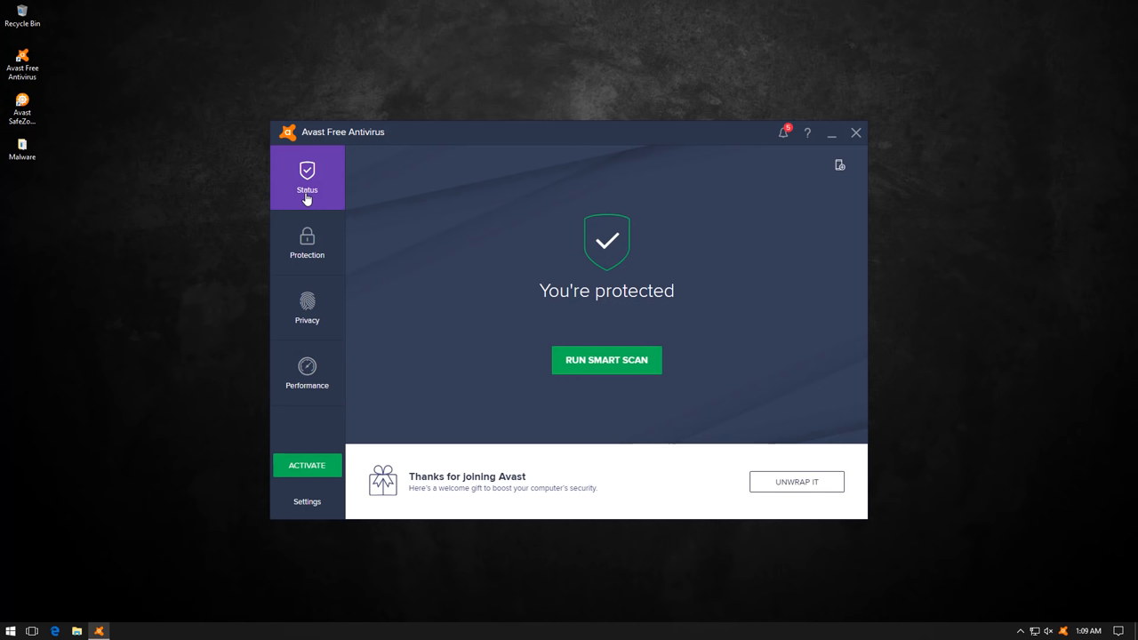